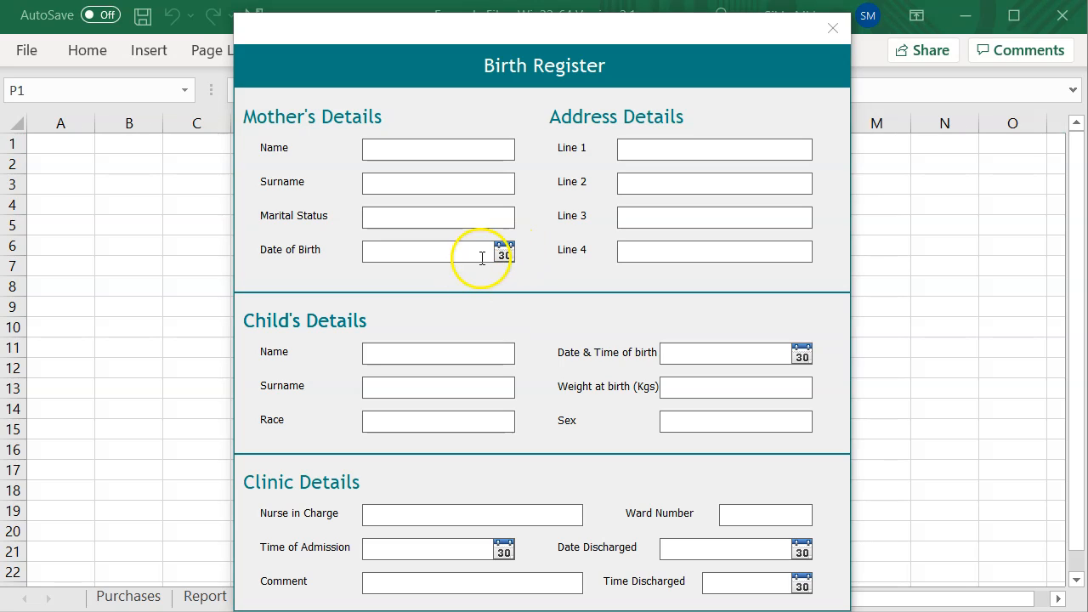
type("1986-")
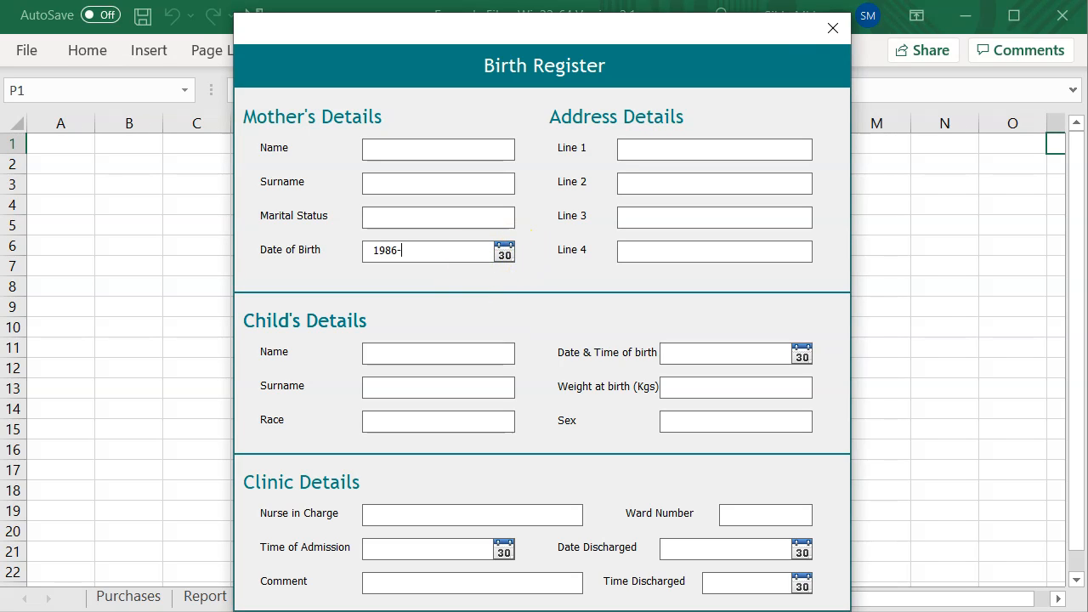
type("02")
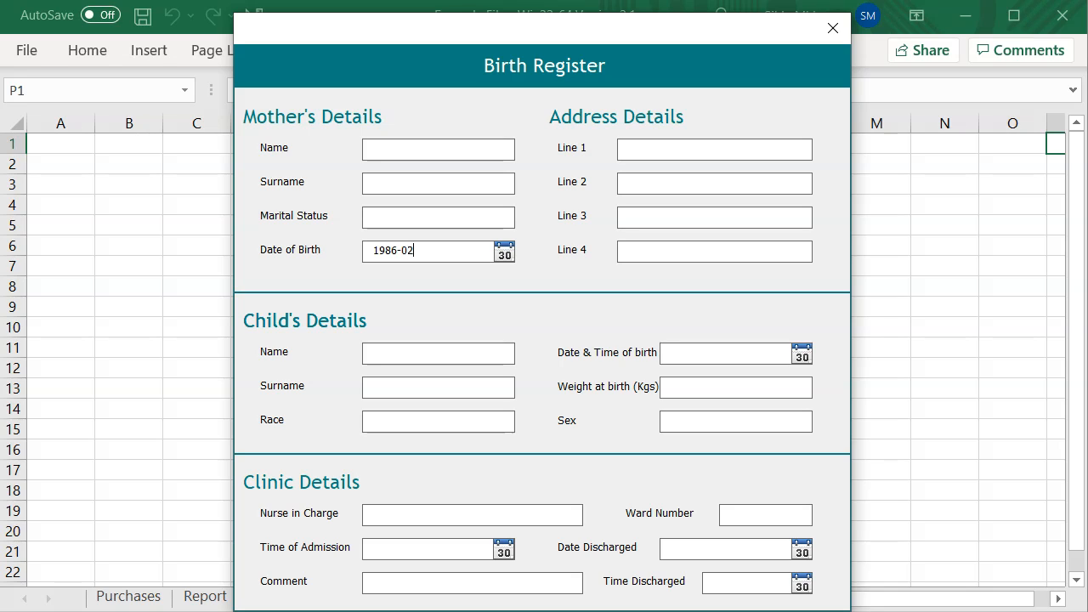
type("-25")
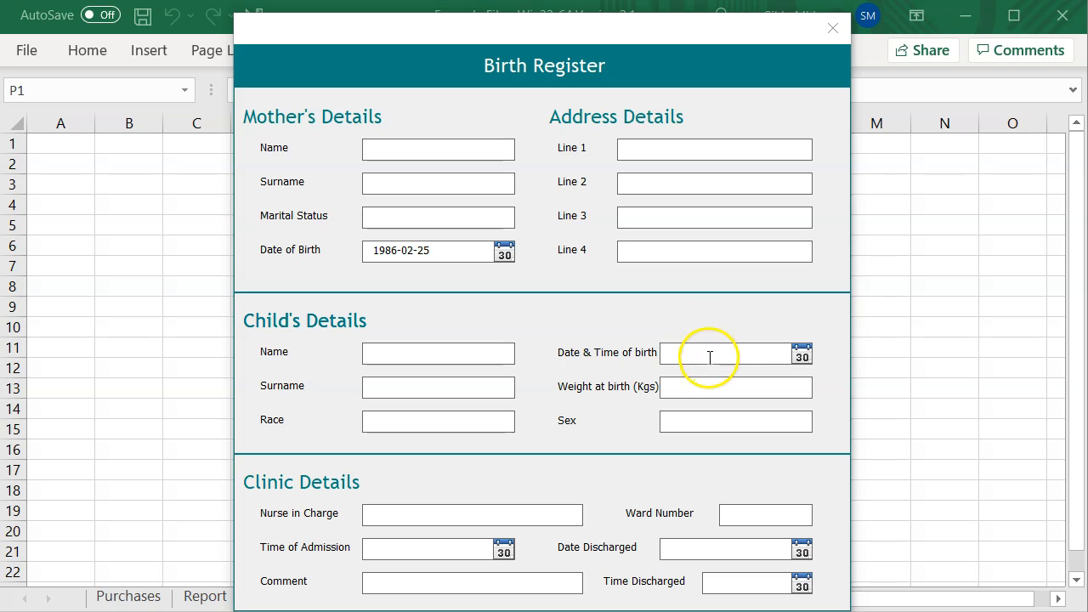
left_click(710, 353)
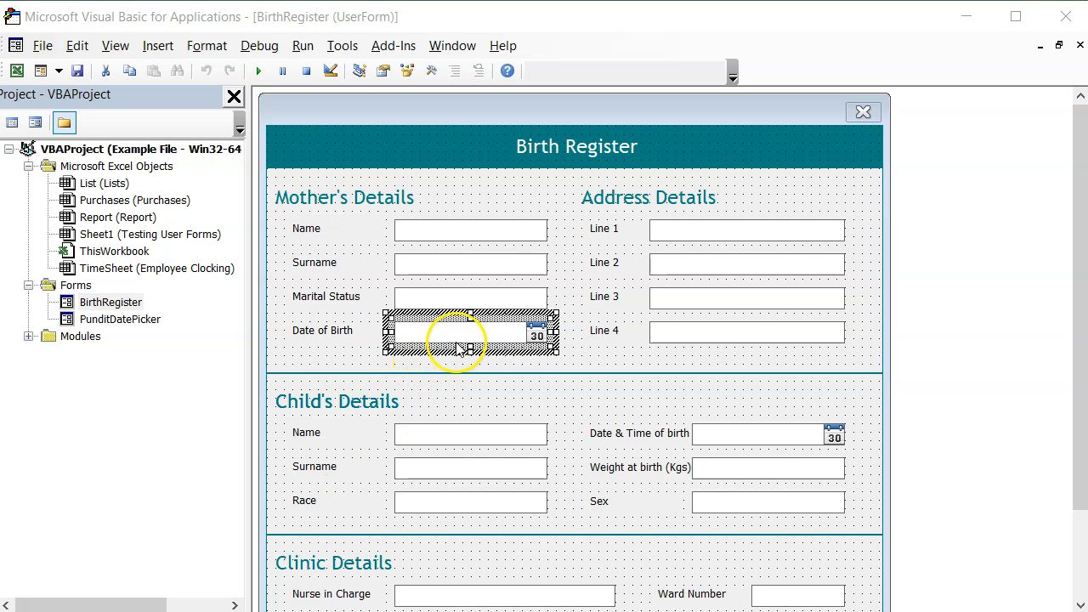
- Add a TextBox20_Enter handler that calls LaunchDatePicker
double_click(462, 347)
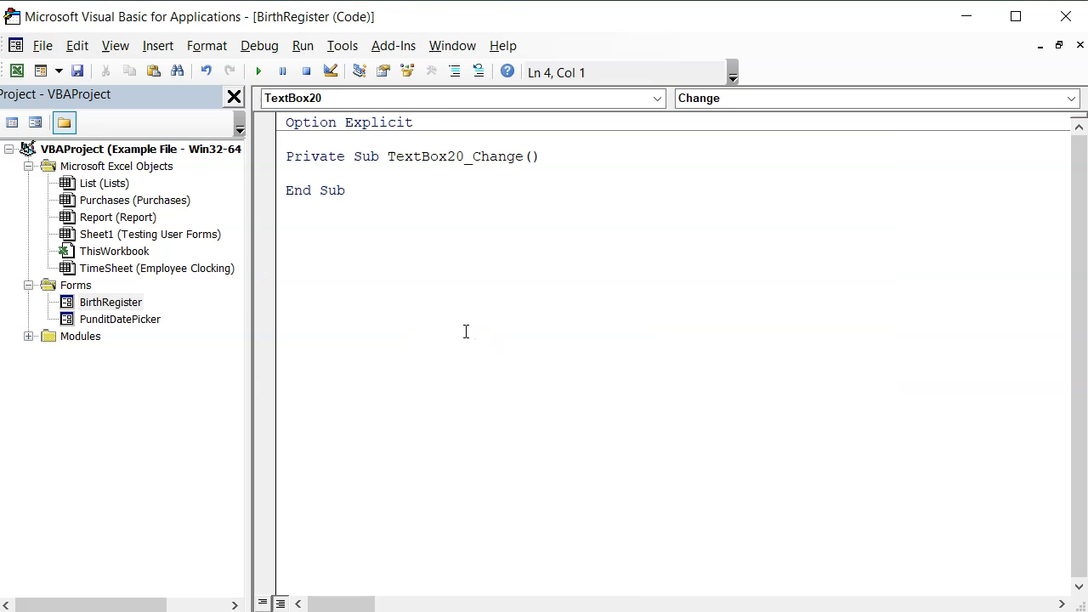
mouse_move(741, 104)
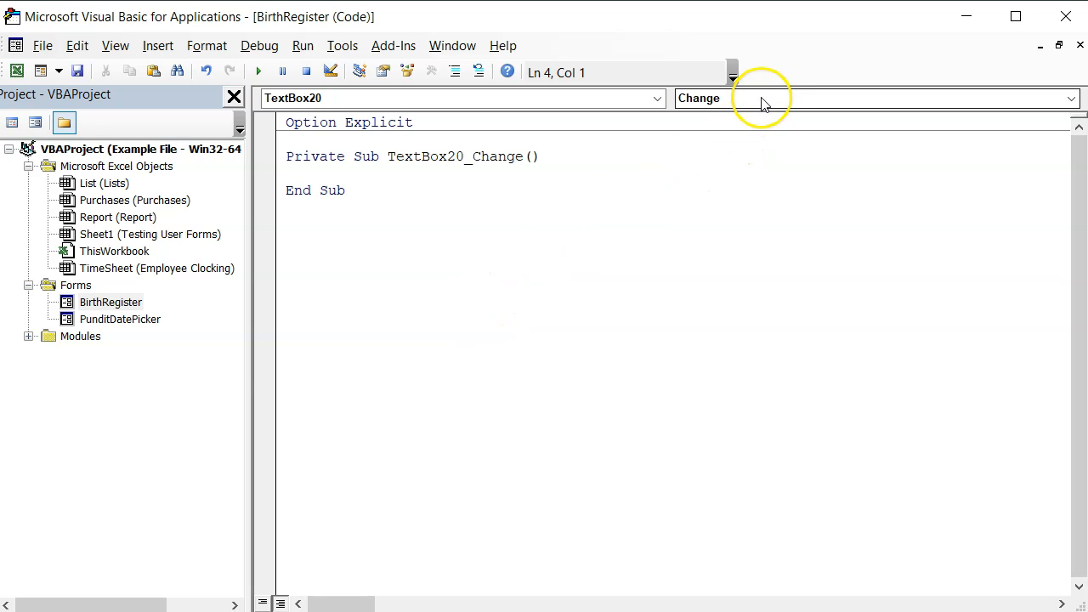
left_click(1071, 98)
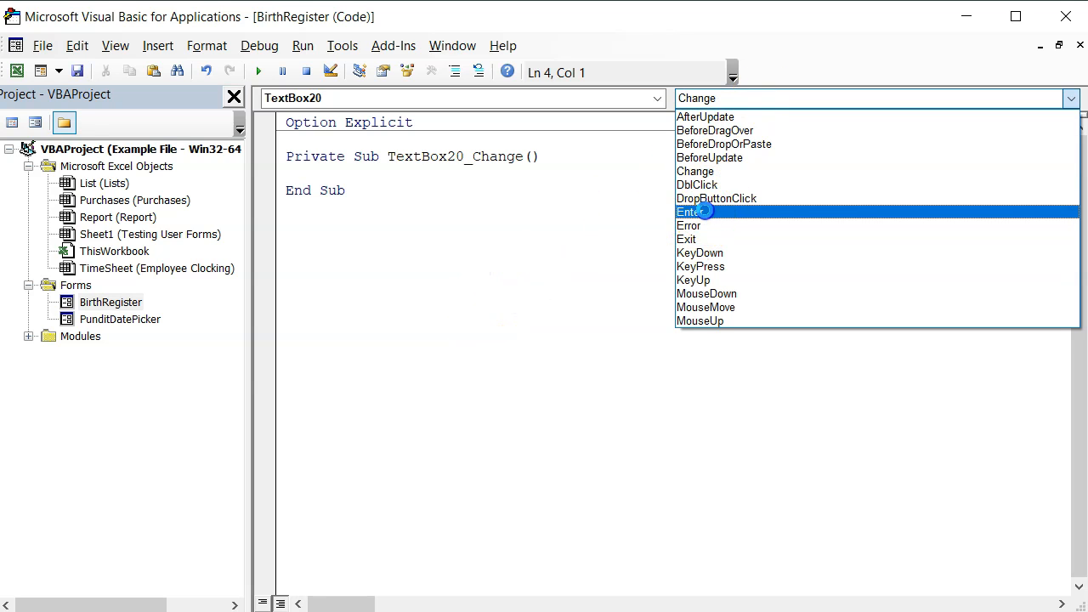
left_click(691, 212)
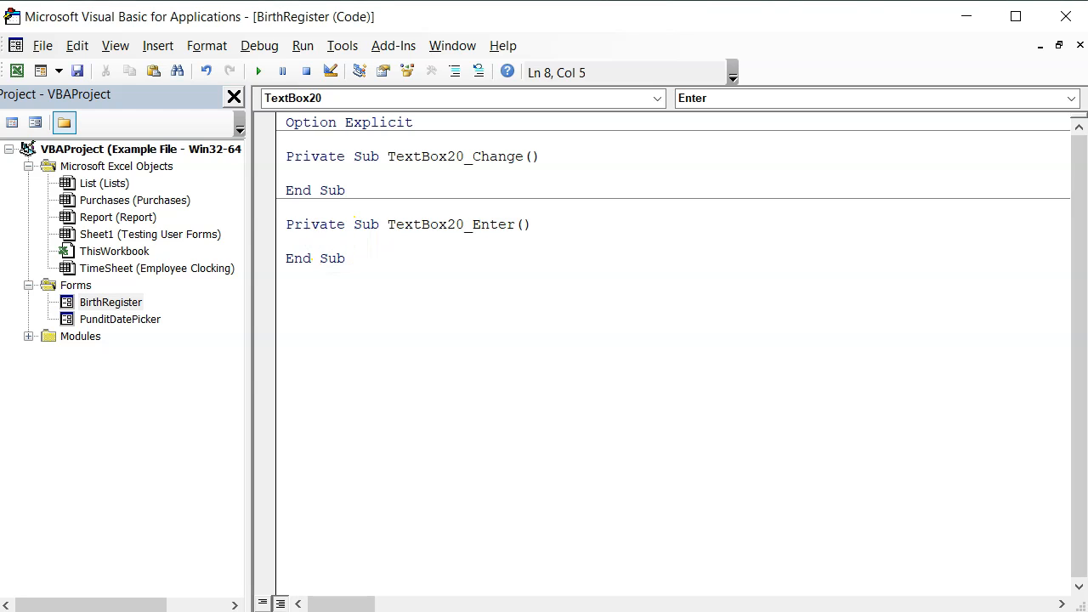
type("lau")
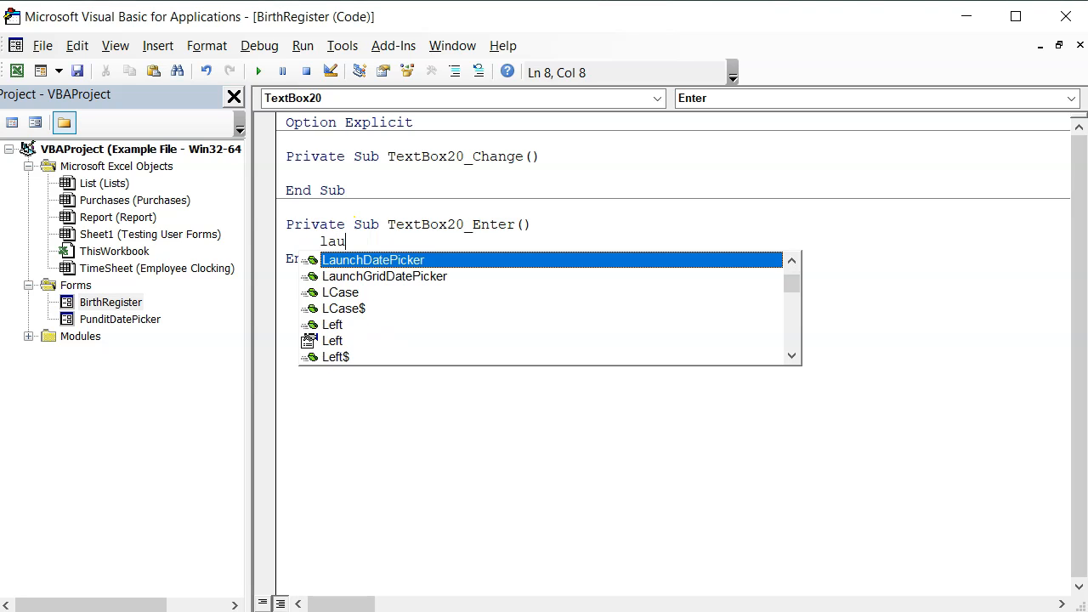
key("Tab")
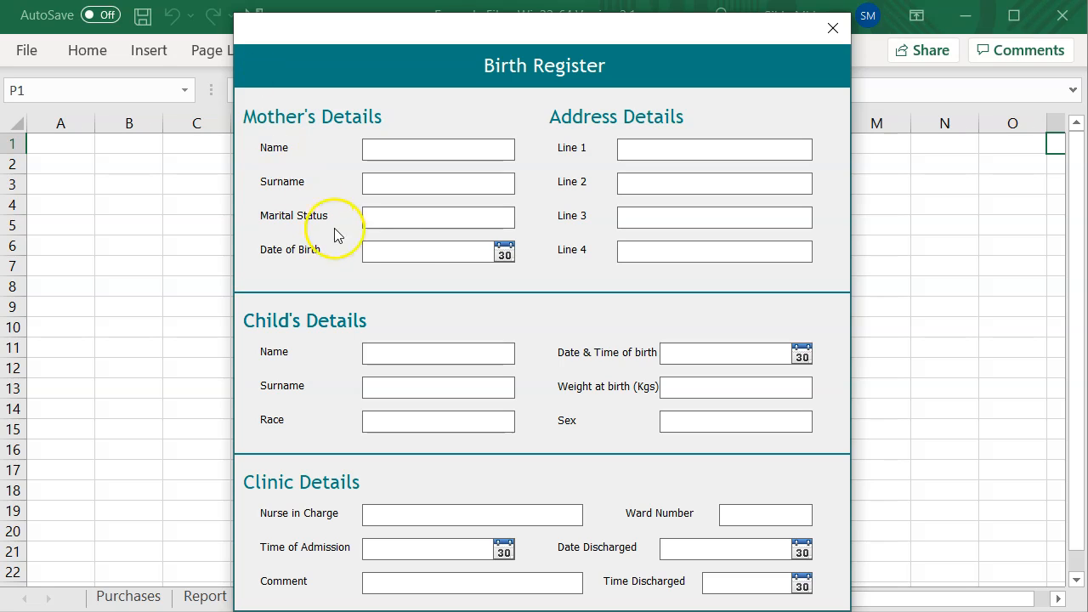
- Pick 4 May 1999 in the date picker's year grid for Date of Birth
left_click(505, 252)
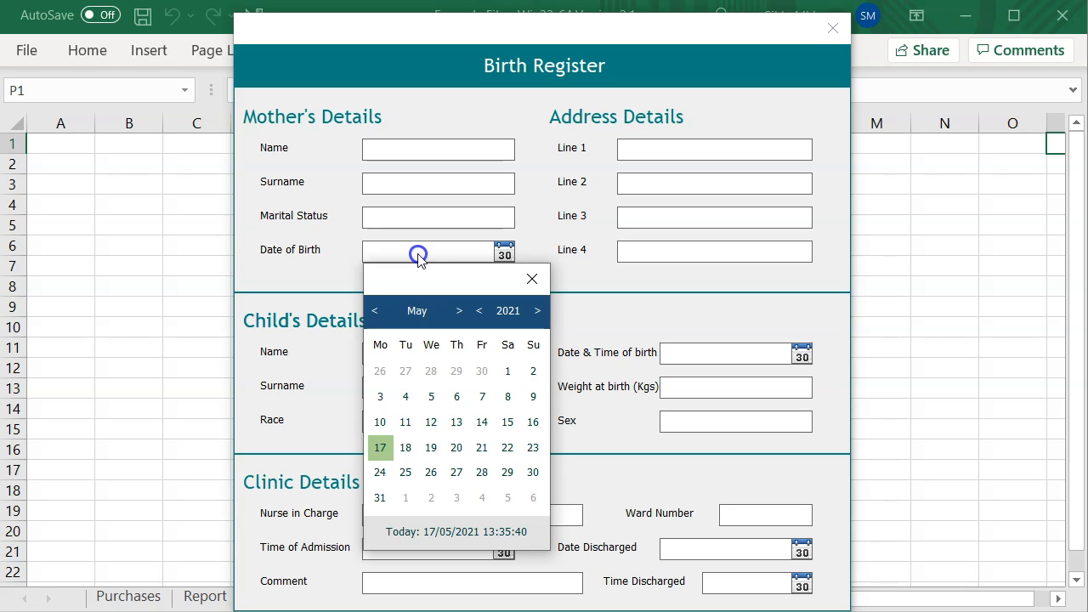
mouse_move(480, 293)
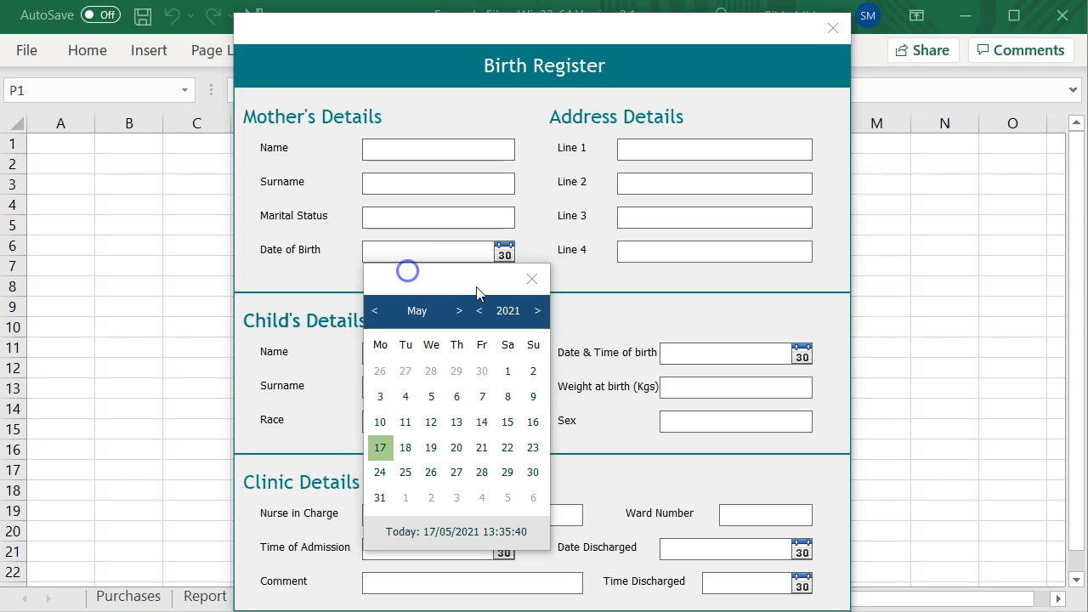
left_click(508, 311)
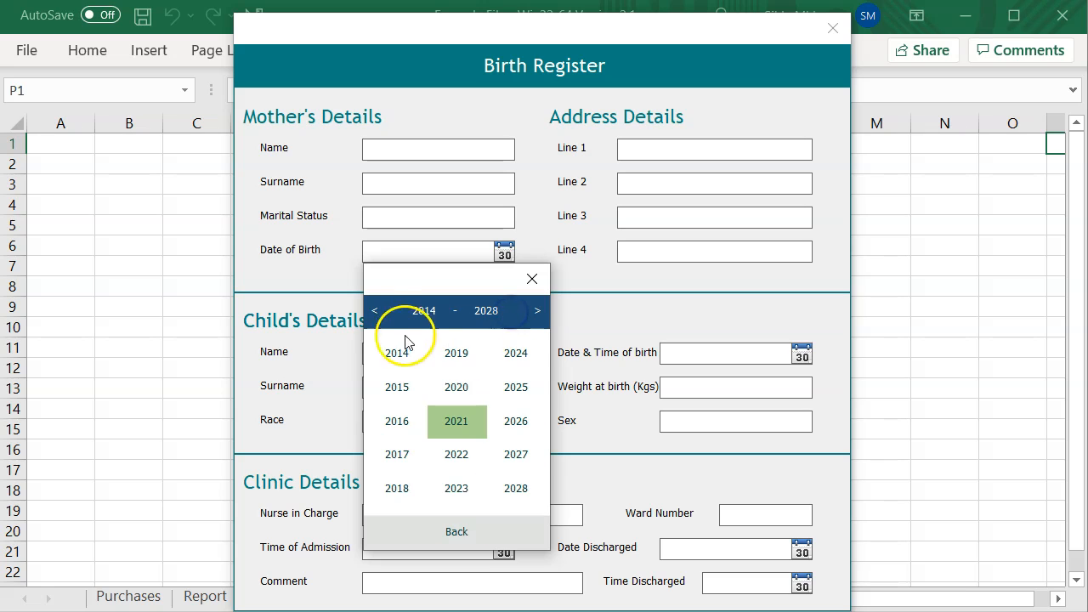
left_click(375, 311)
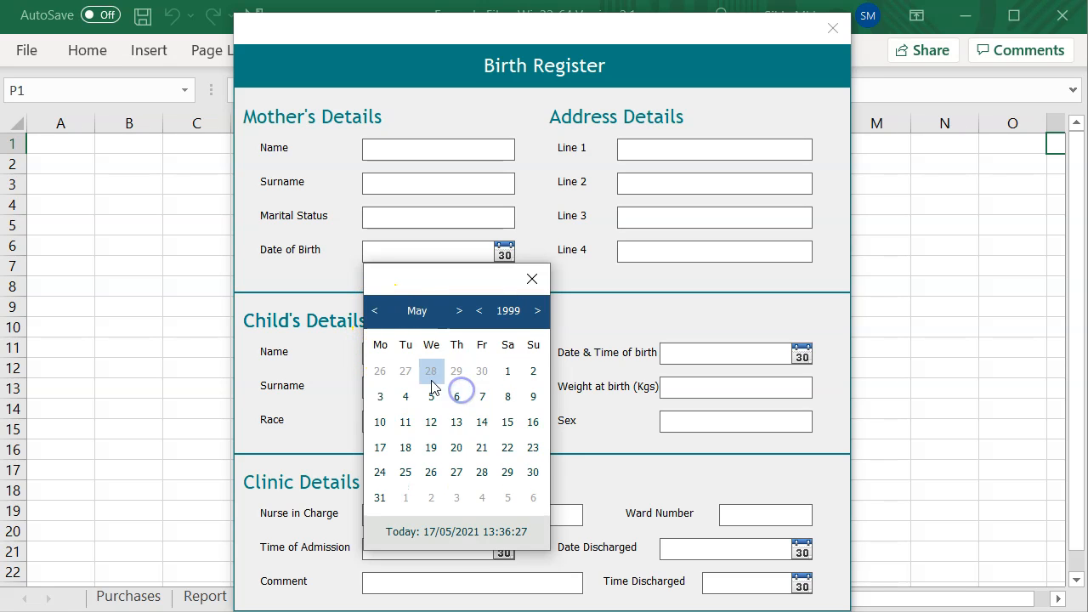
left_click(405, 397)
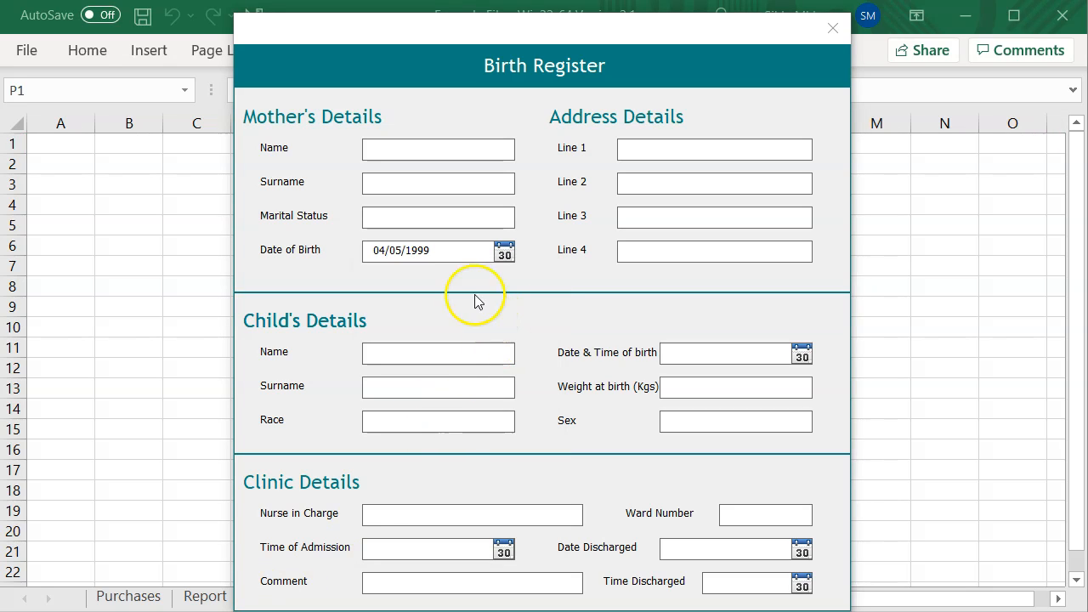
mouse_move(455, 289)
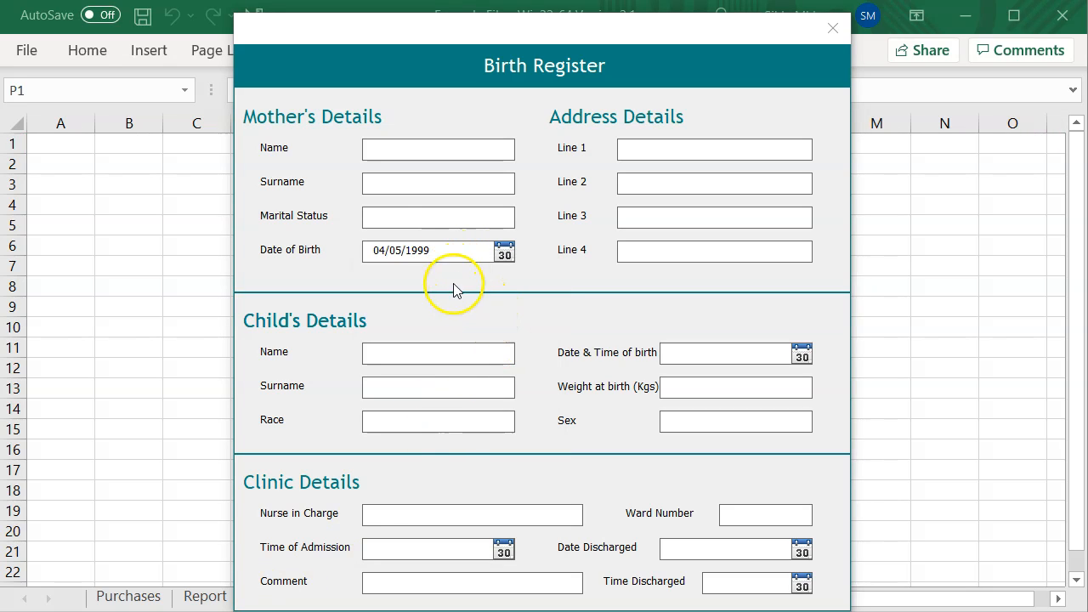
- Choose Flat as the View Mode in the date picker settings
left_click(505, 250)
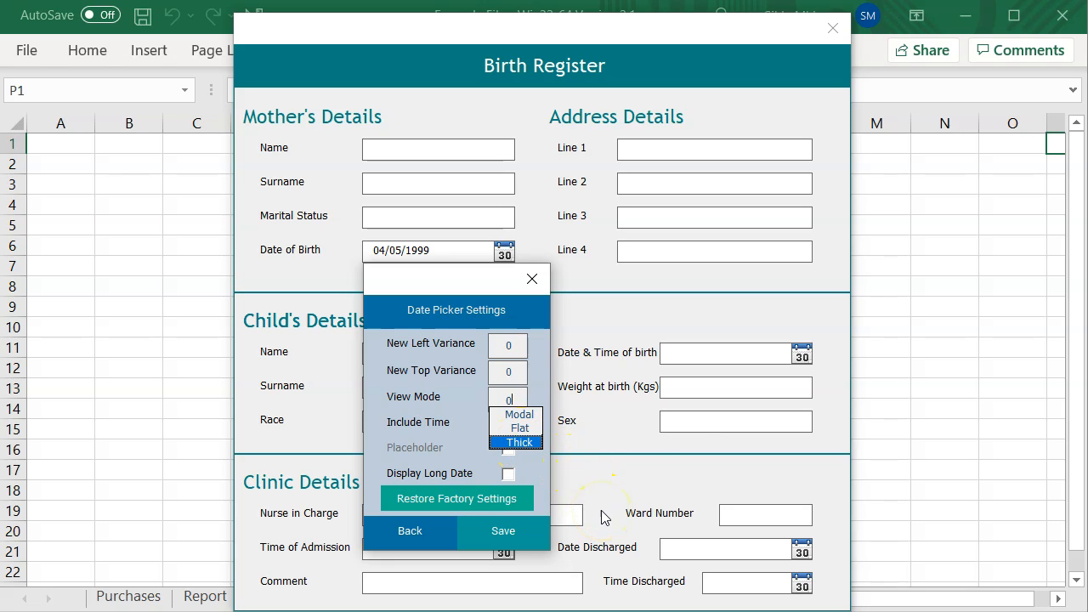
left_click(516, 428)
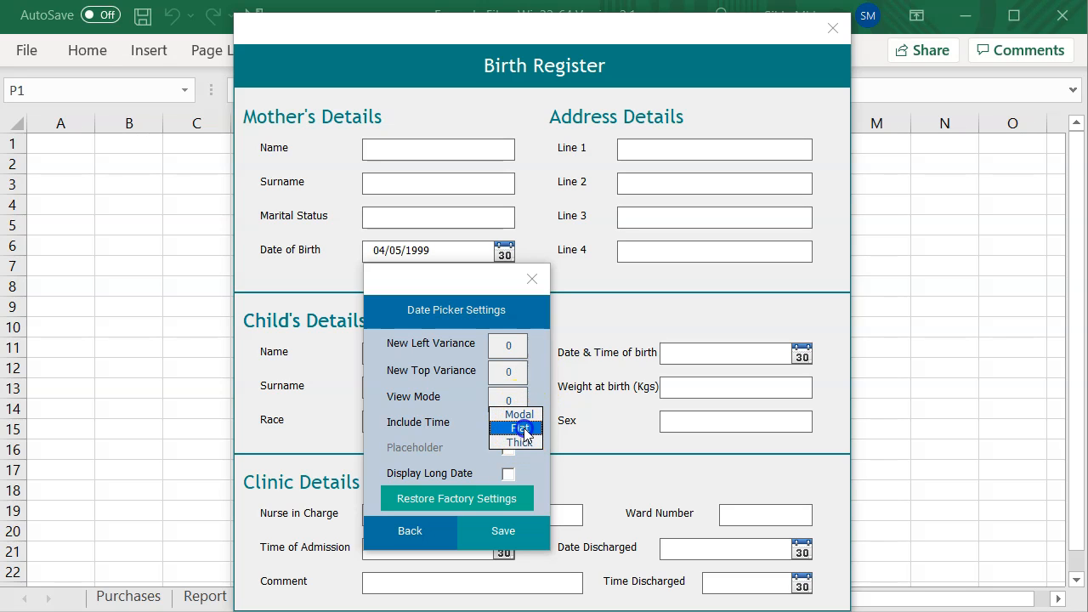
left_click(503, 531)
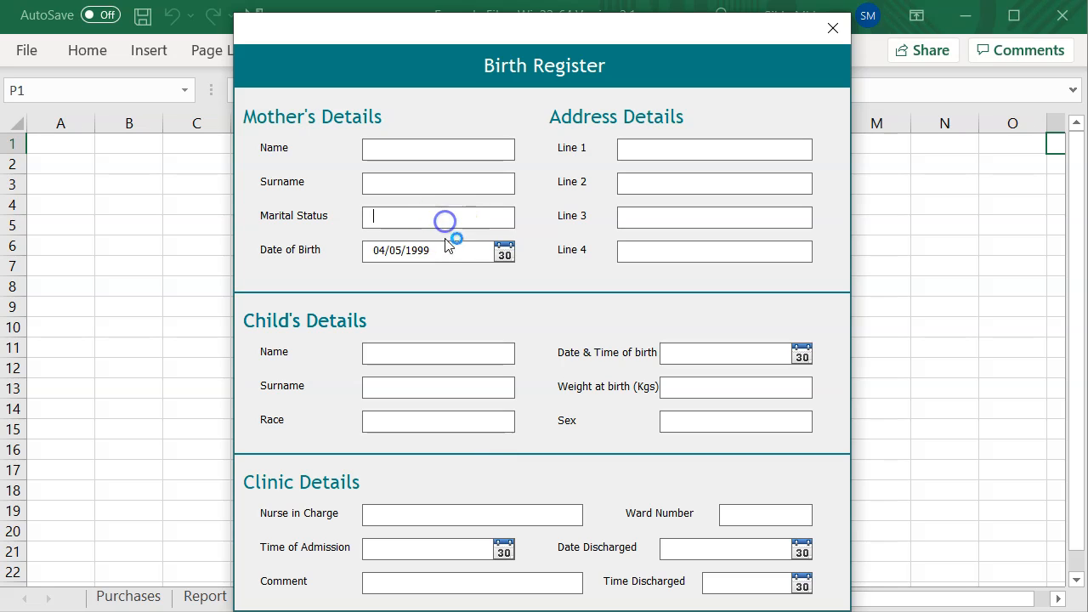
left_click(504, 252)
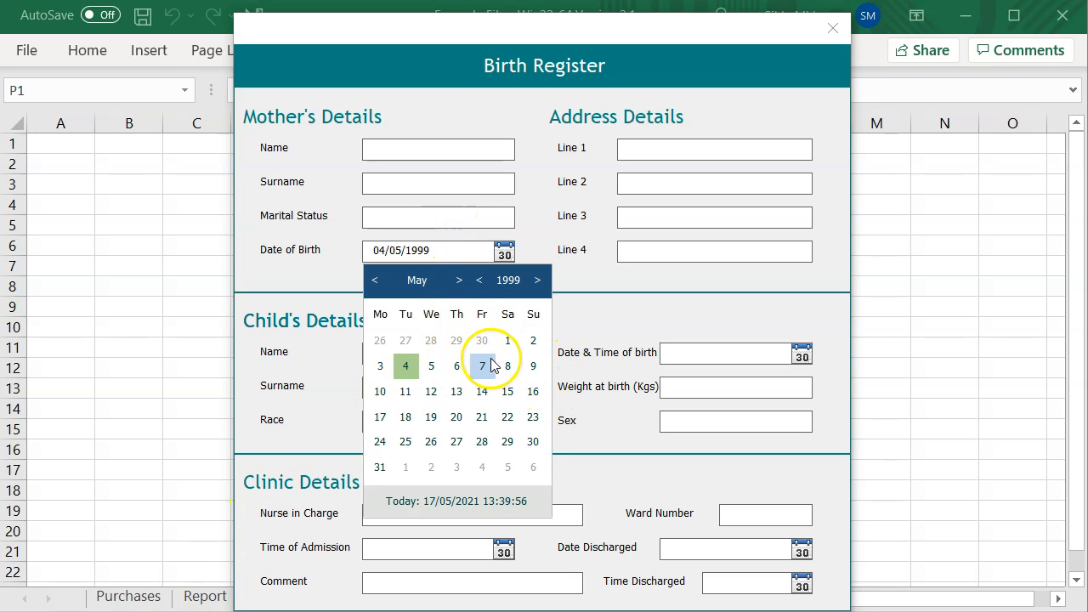
mouse_move(481, 442)
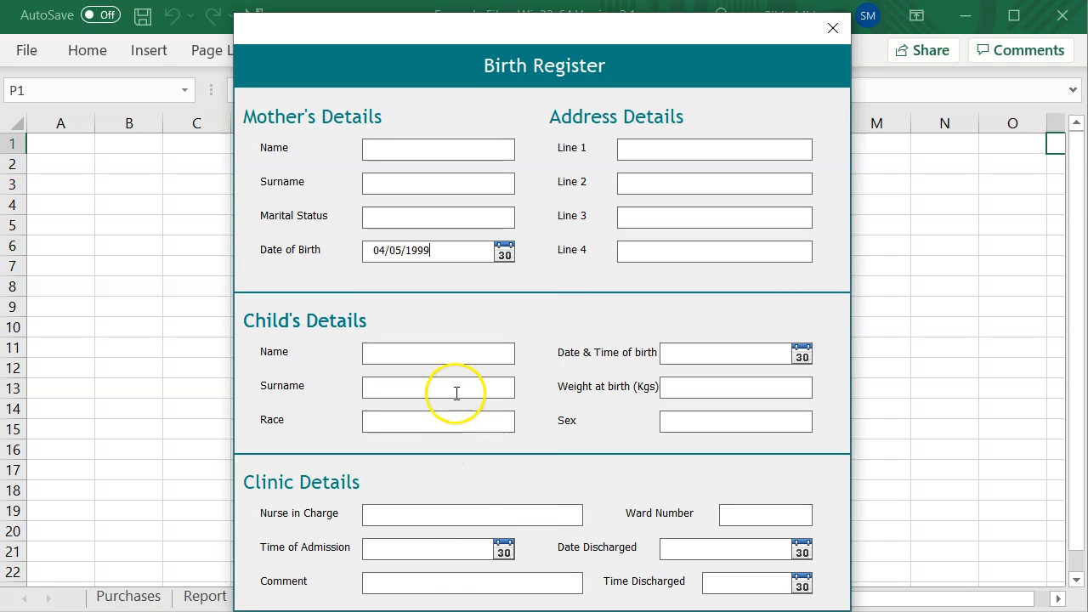
mouse_move(480, 346)
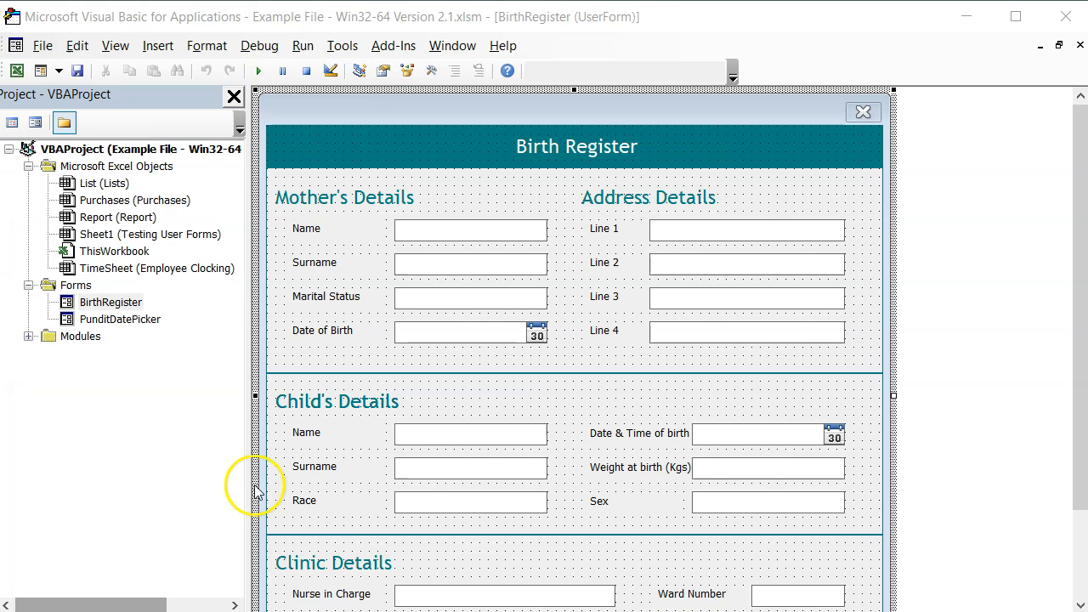
mouse_move(249, 486)
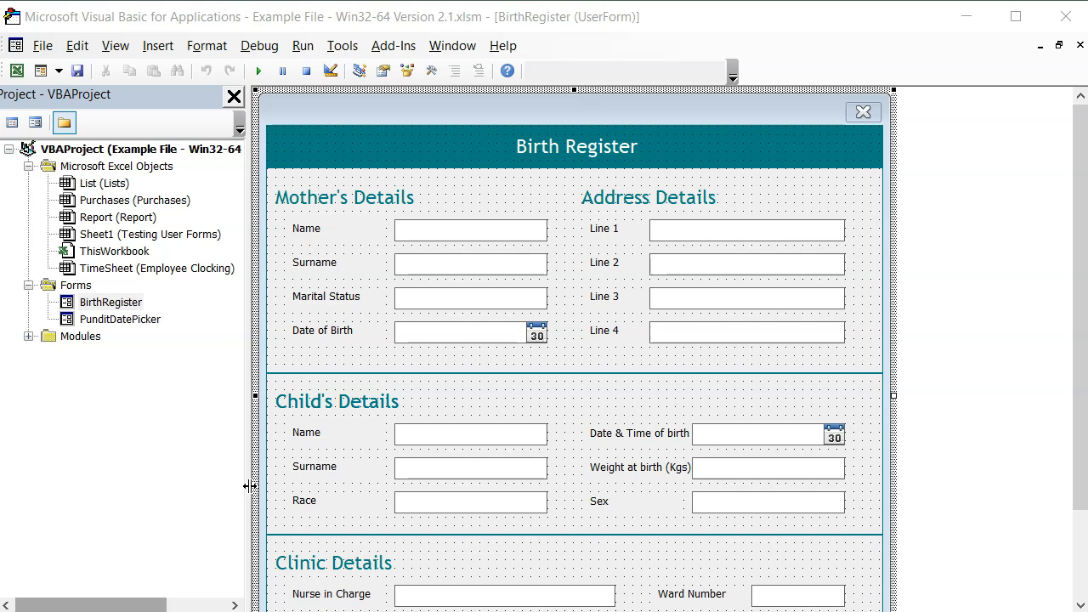
- Add a TextBox20_Change handler calling LaunchDatePicker and run the Birth Register form
left_click(444, 332)
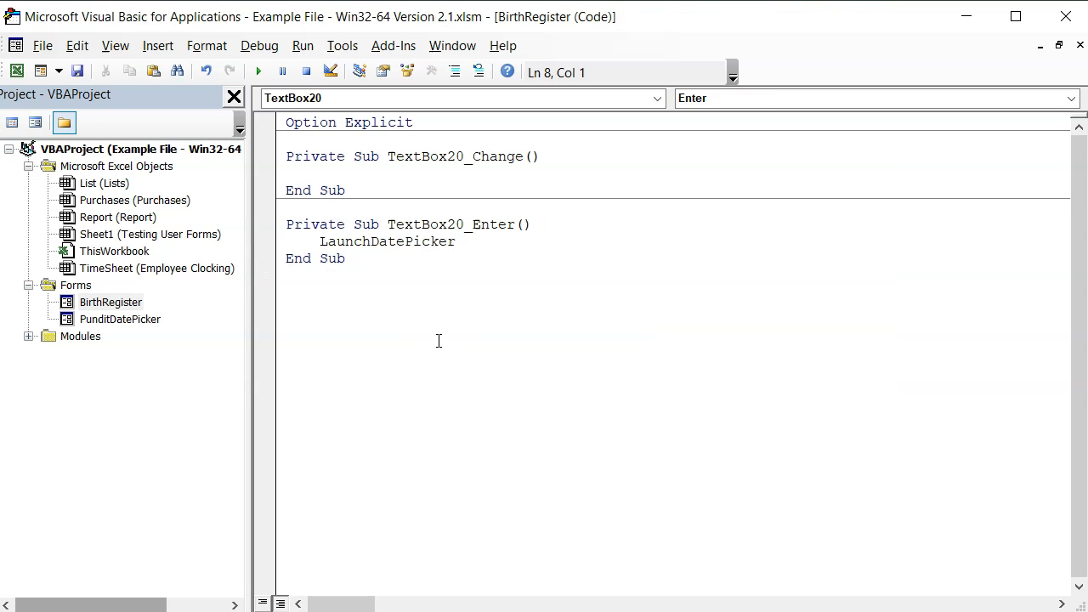
left_click(1068, 98)
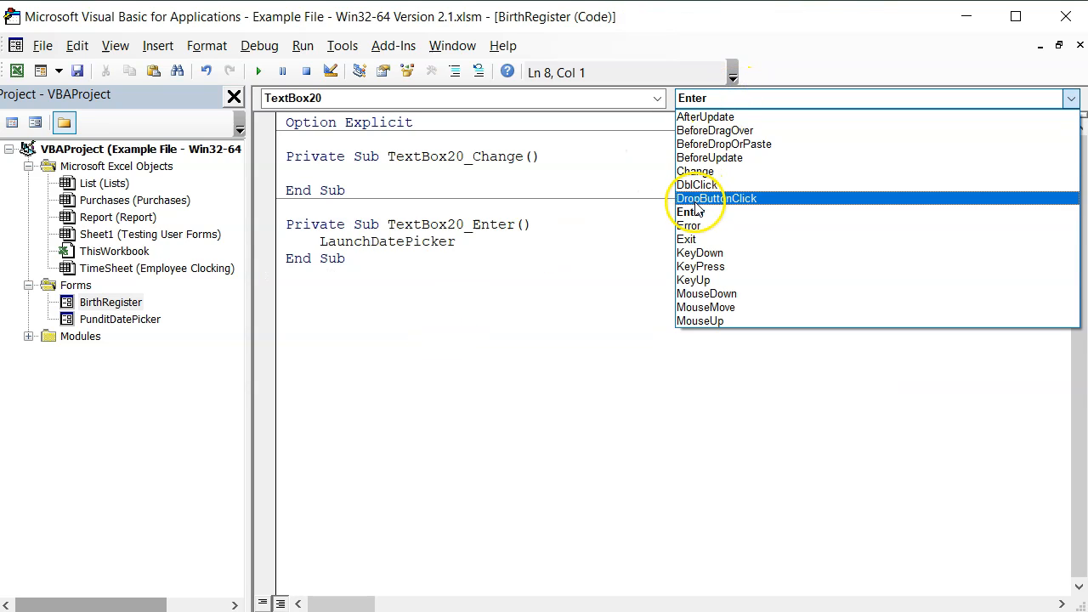
left_click(697, 171)
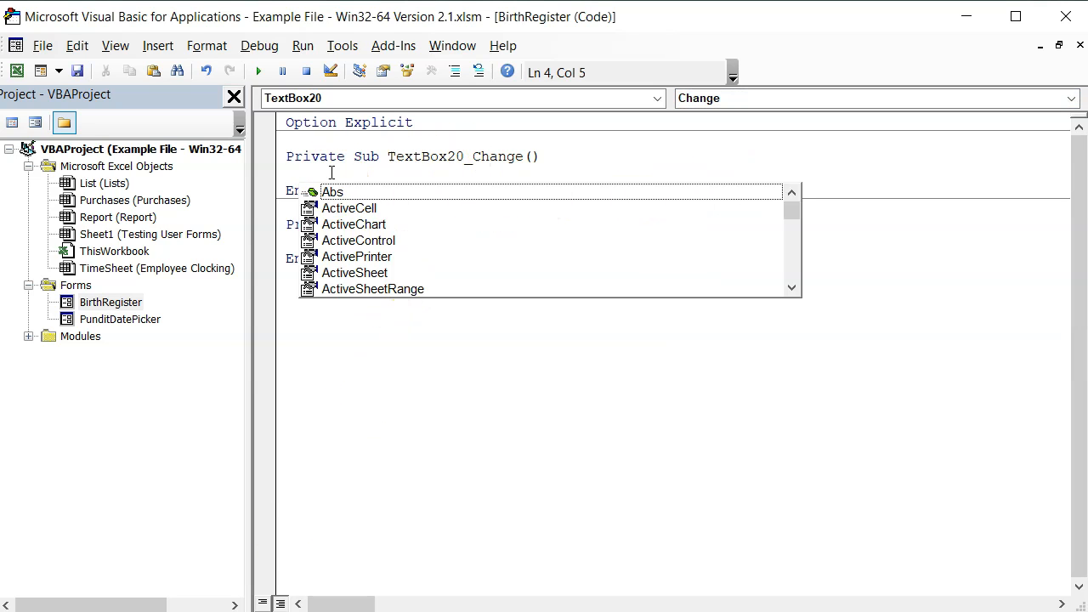
type("launch")
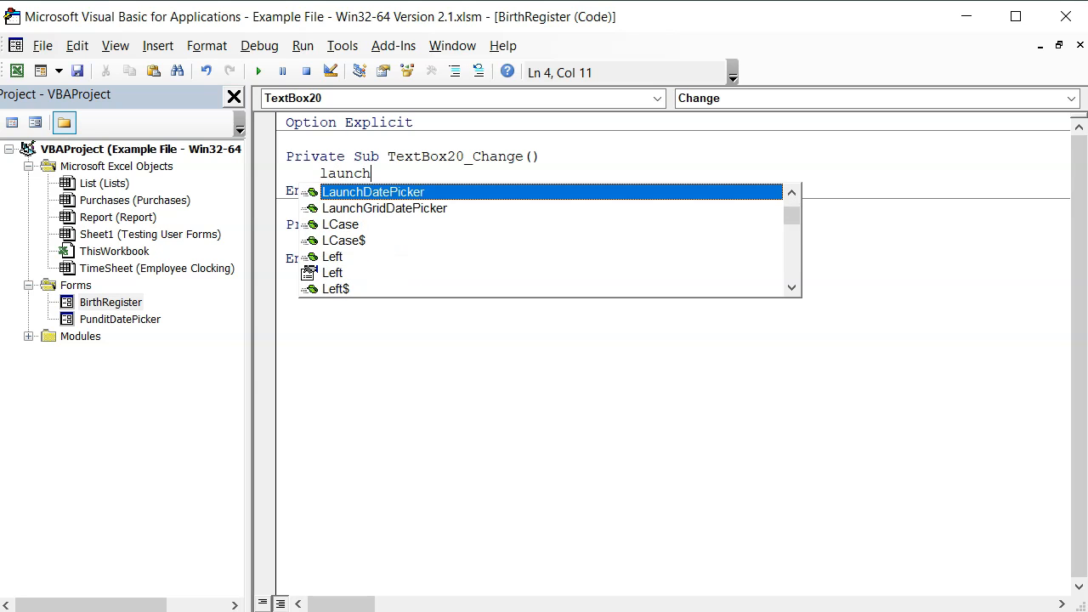
key("Tab")
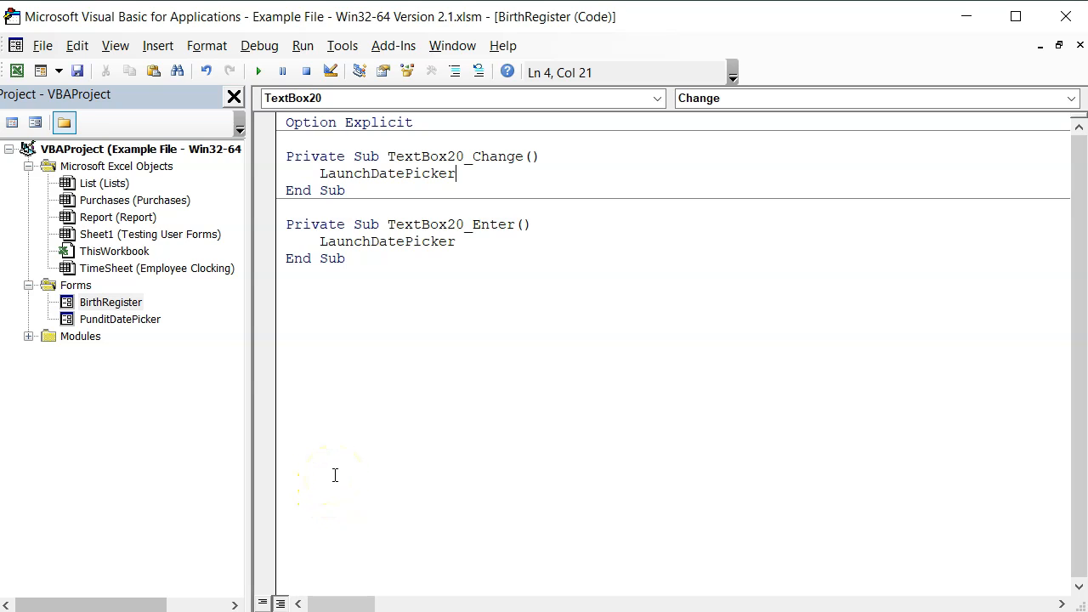
left_click(477, 178)
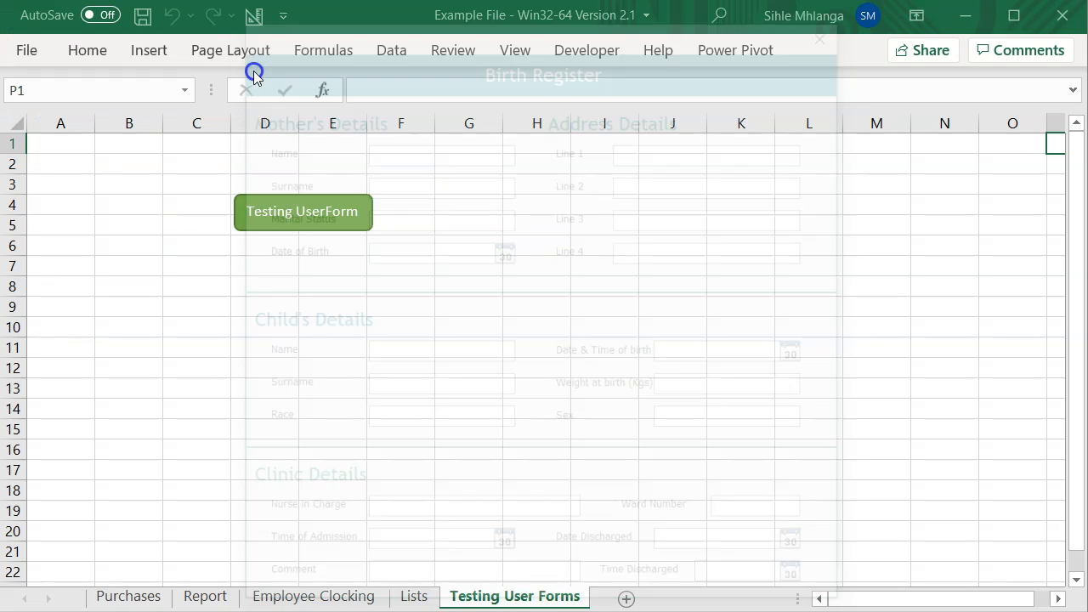
- Pick an April 2021 day for Date of Birth, then September 1990
left_click(302, 211)
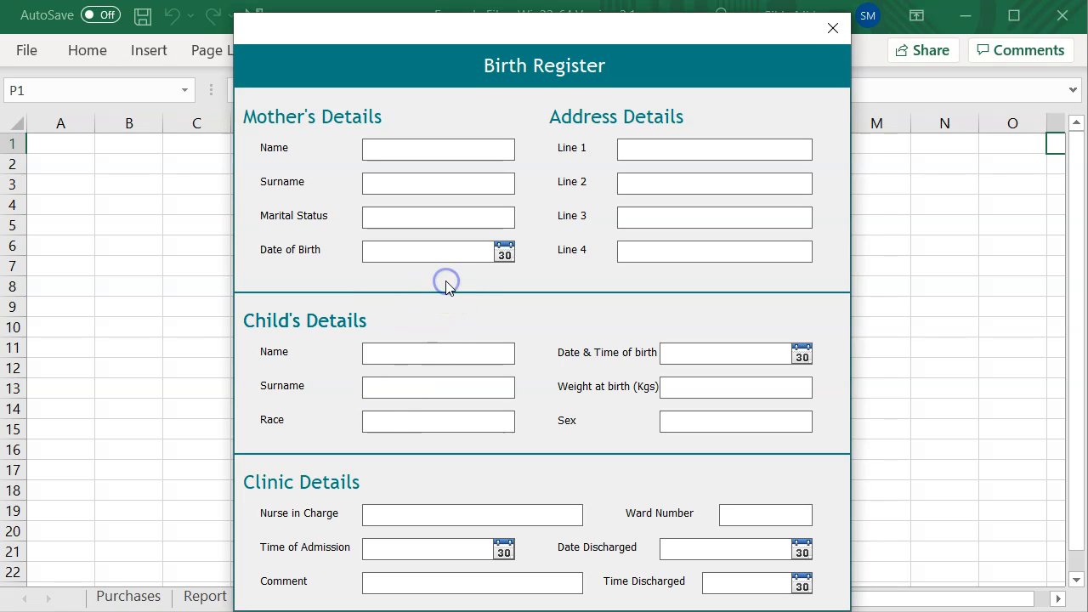
left_click(504, 252)
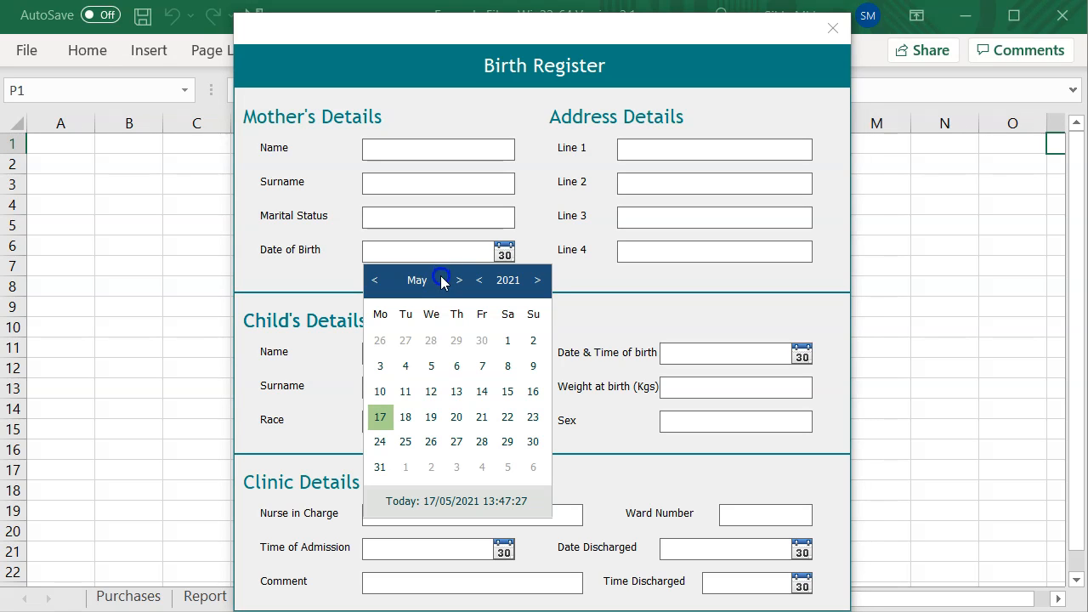
left_click(374, 280)
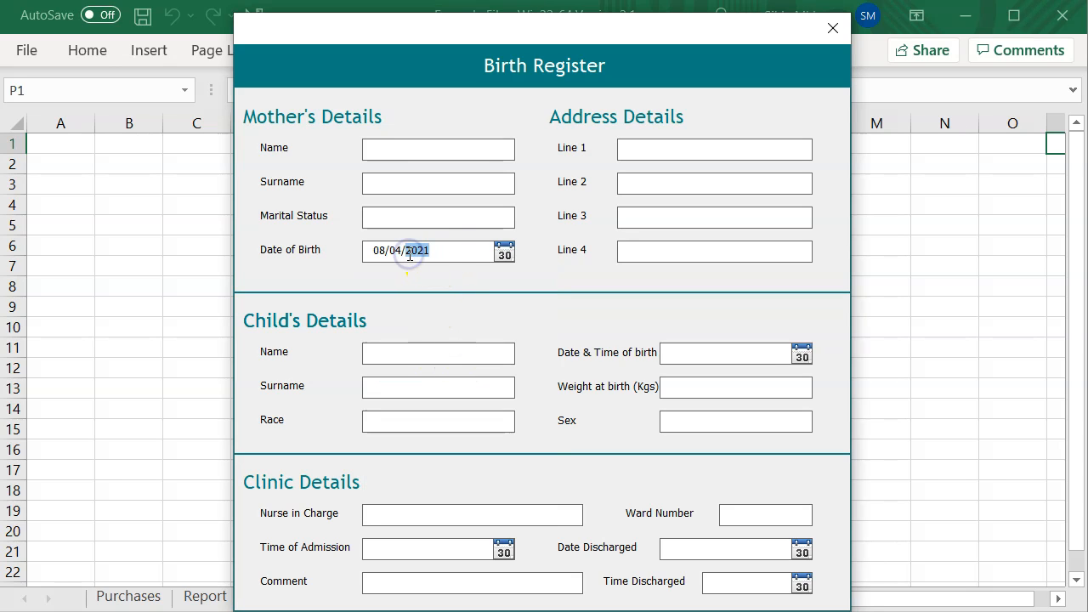
left_click(506, 251)
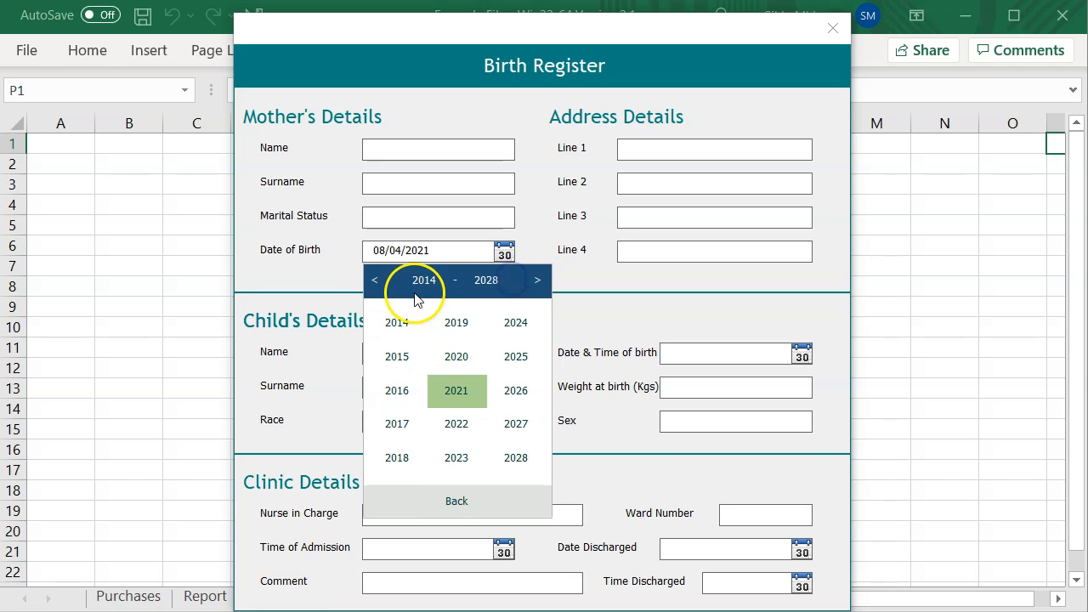
left_click(374, 280)
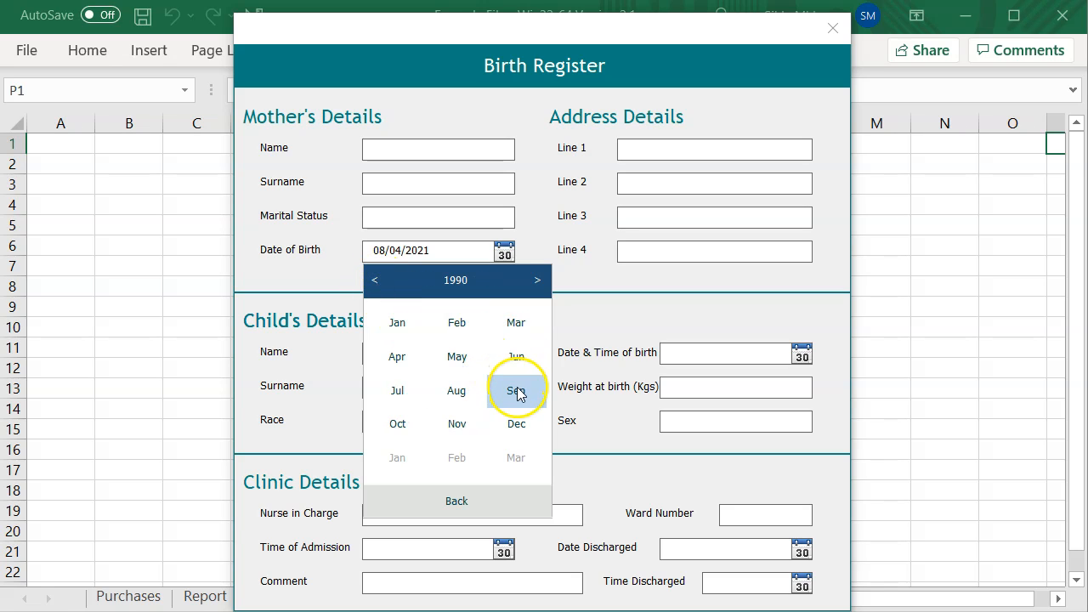
left_click(516, 390)
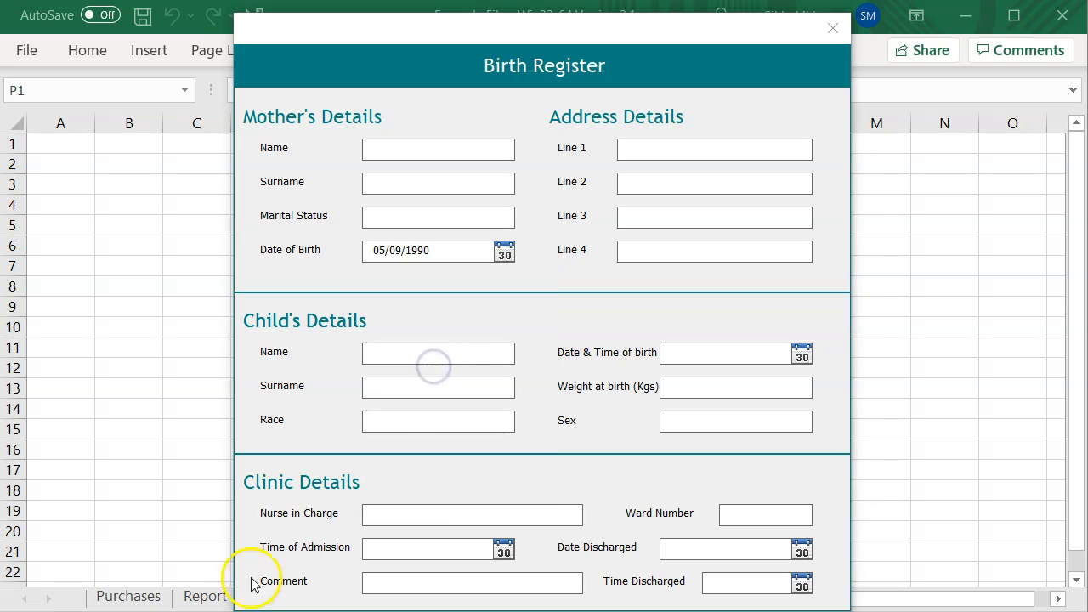
left_click(429, 251)
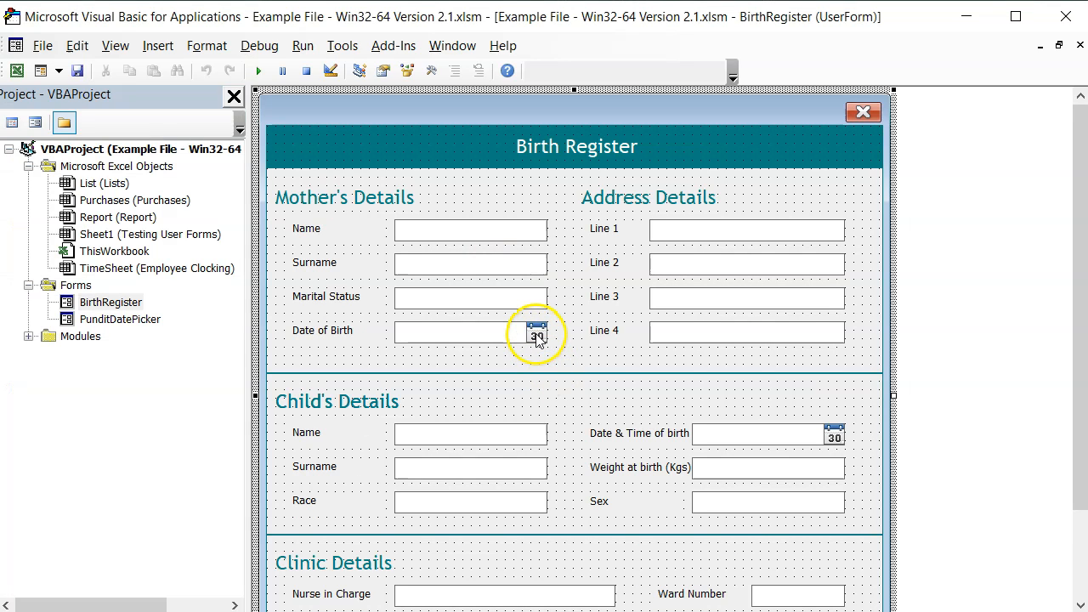
- Open the code behind the calendar icon Image2
left_click(535, 331)
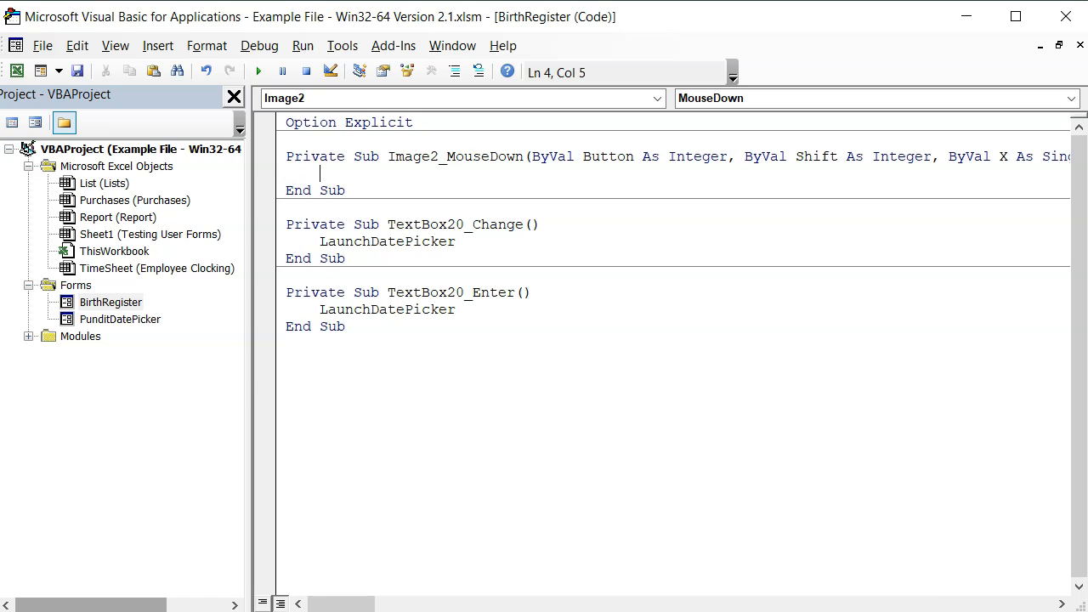
- Write a LaunchDatePicker call with a Me.TextBox20 argument in Image2_MouseDown
type("la")
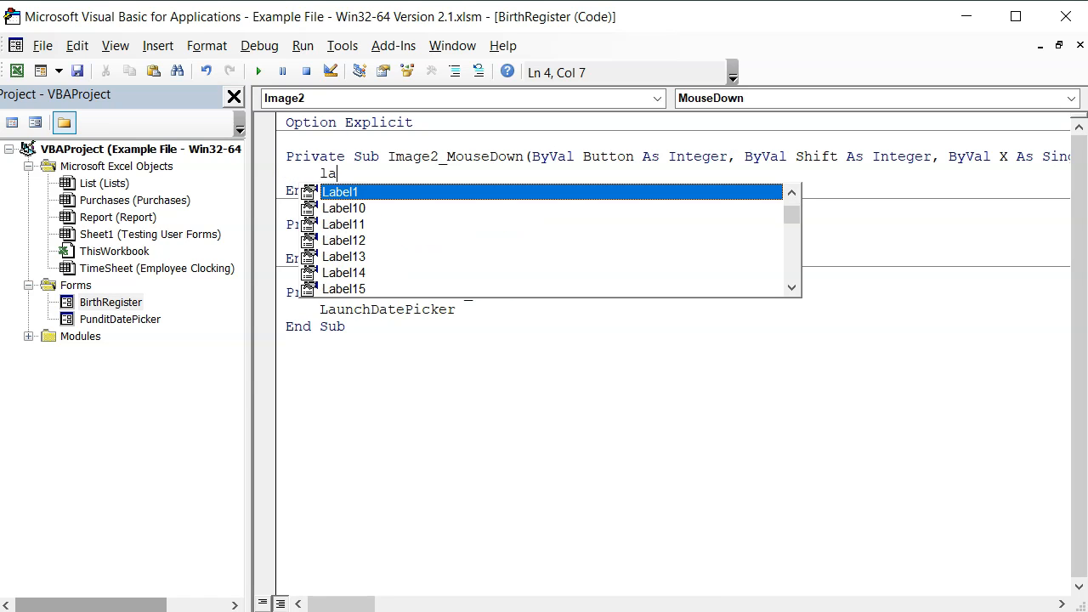
type("un")
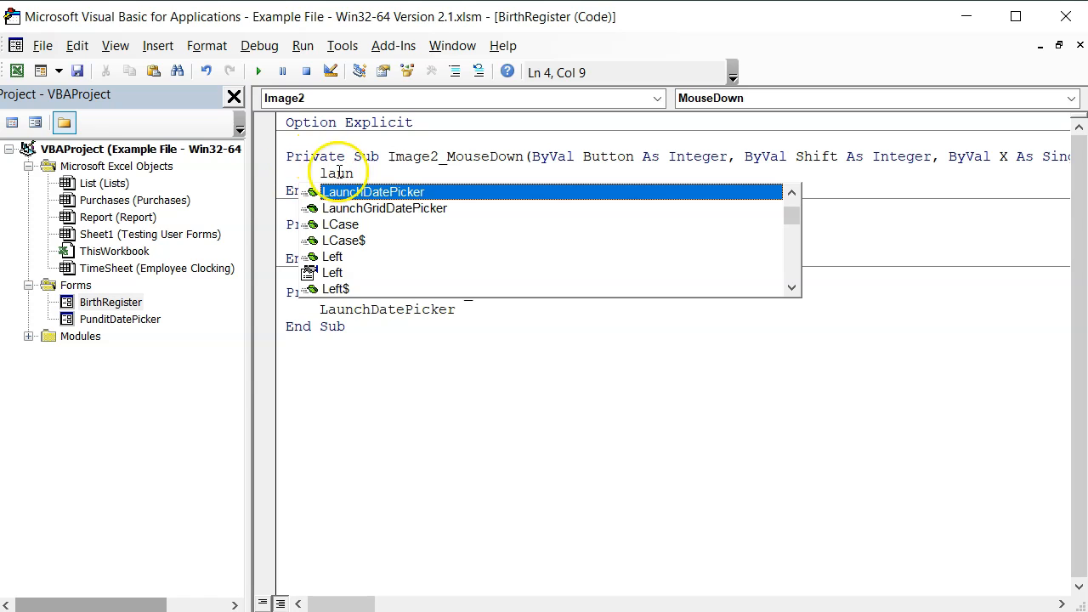
key("Tab")
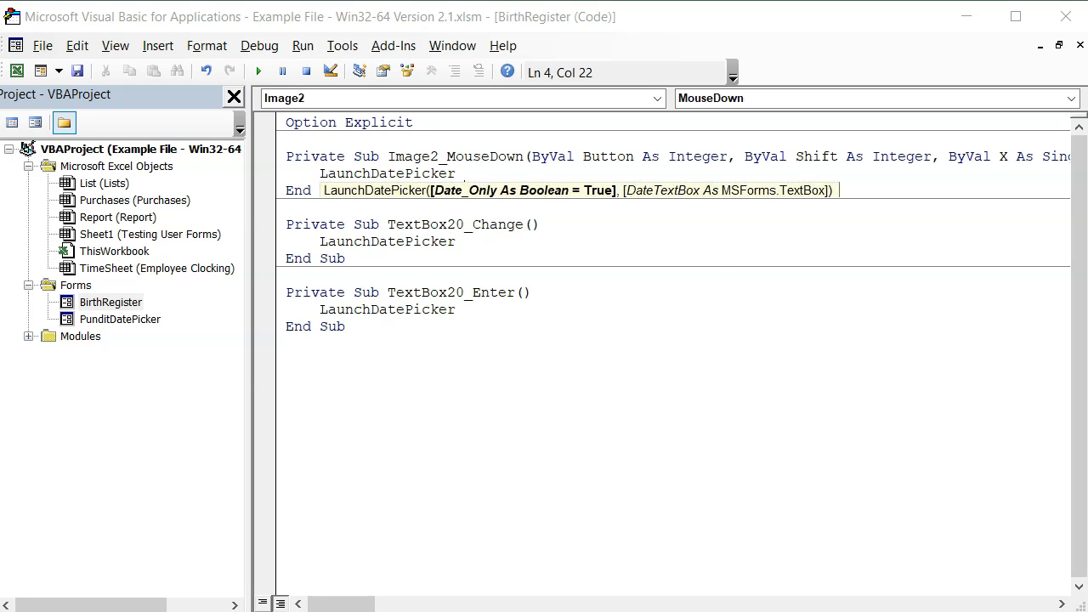
type(",")
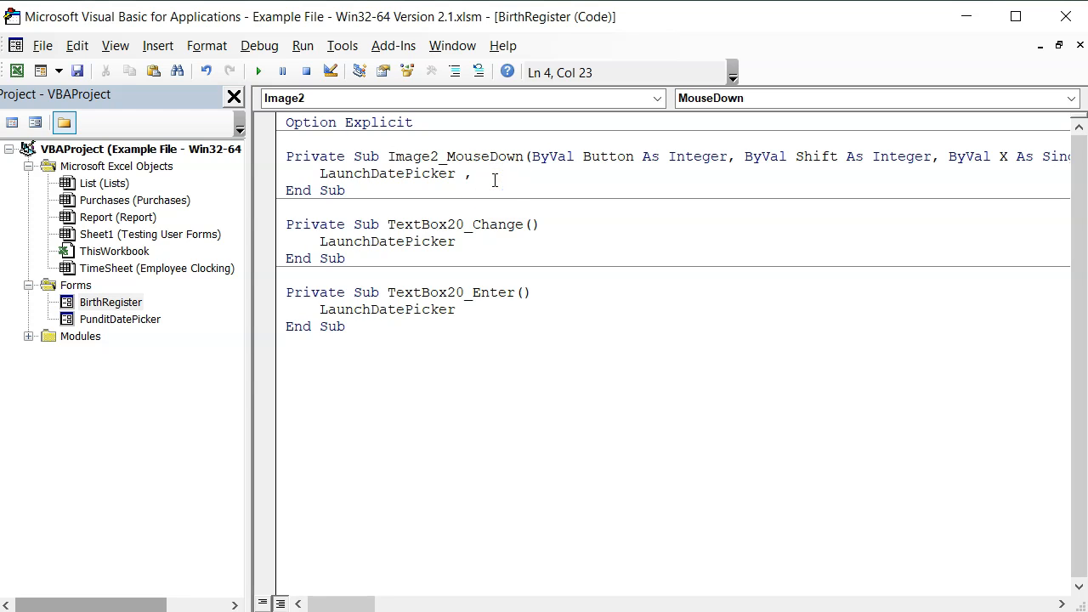
type("Me.")
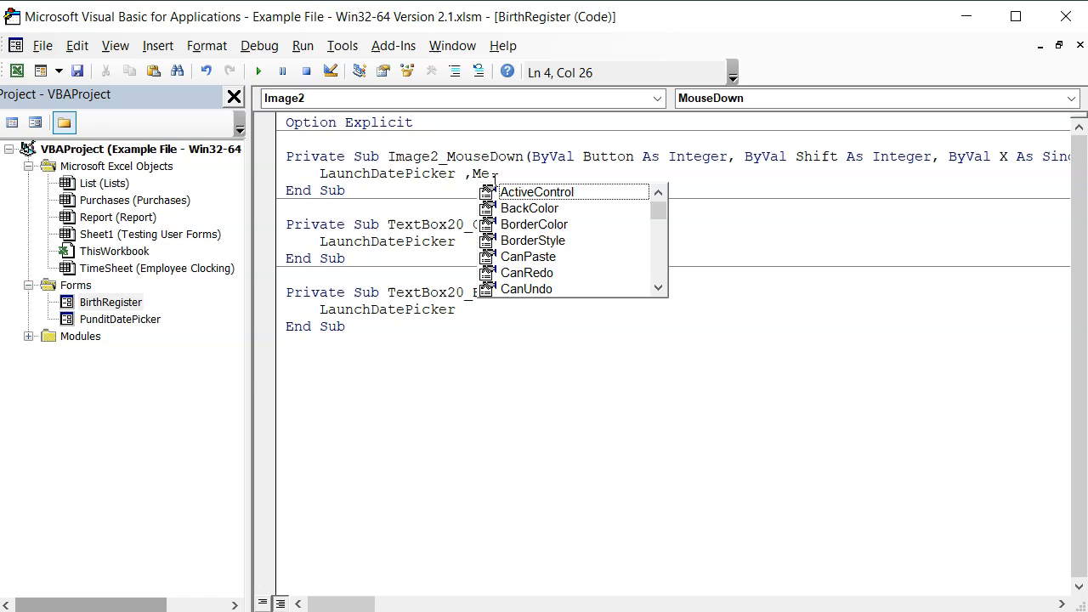
type("tex")
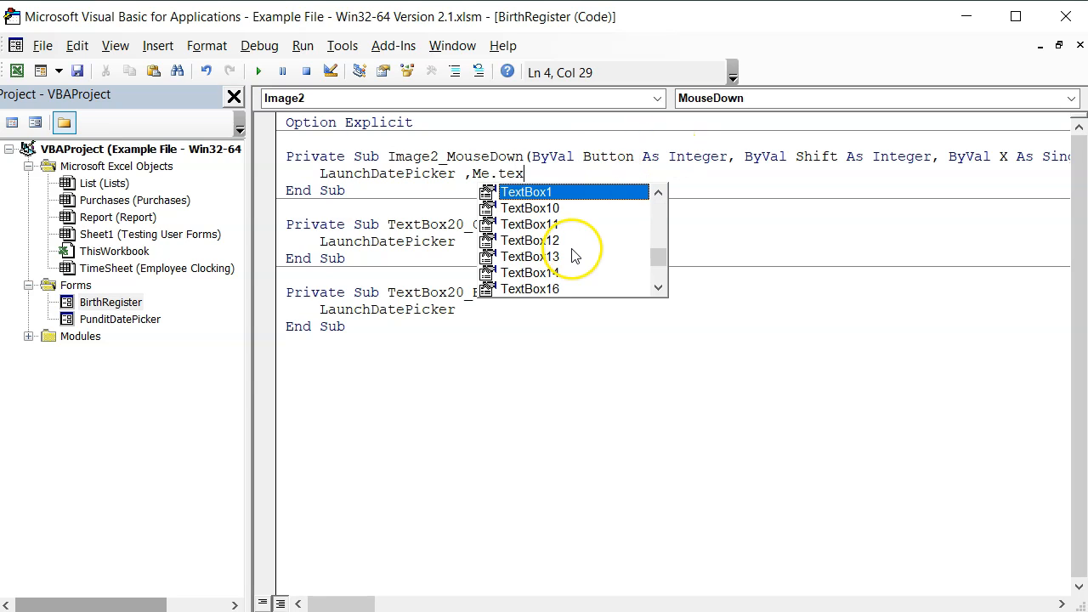
scroll("down", 3)
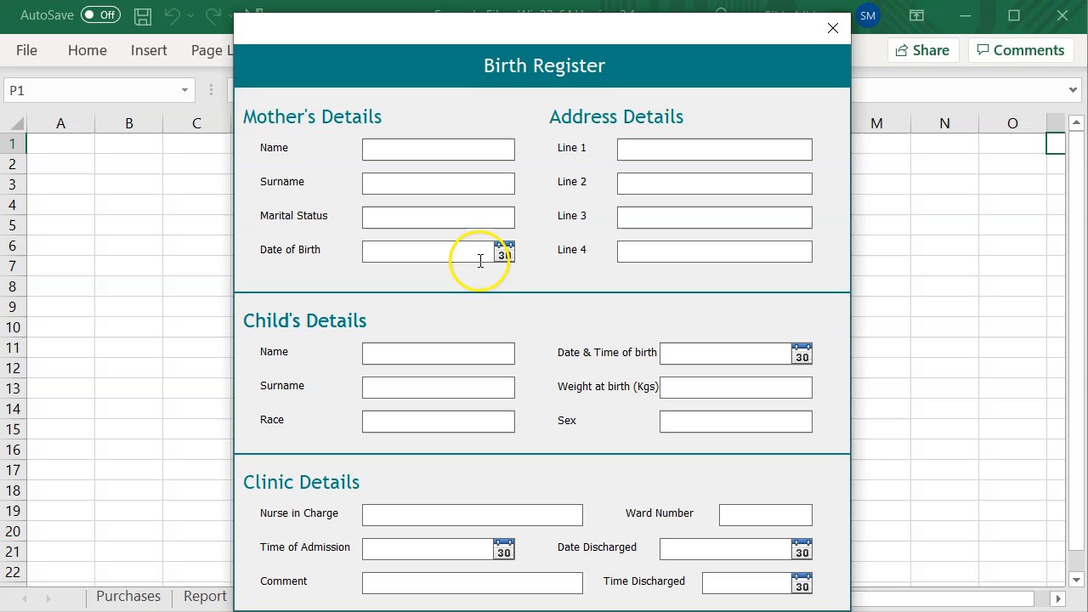
- Pick May 2021 days 14 and 15 through the calendar icon's picker, then reopen it
left_click(504, 251)
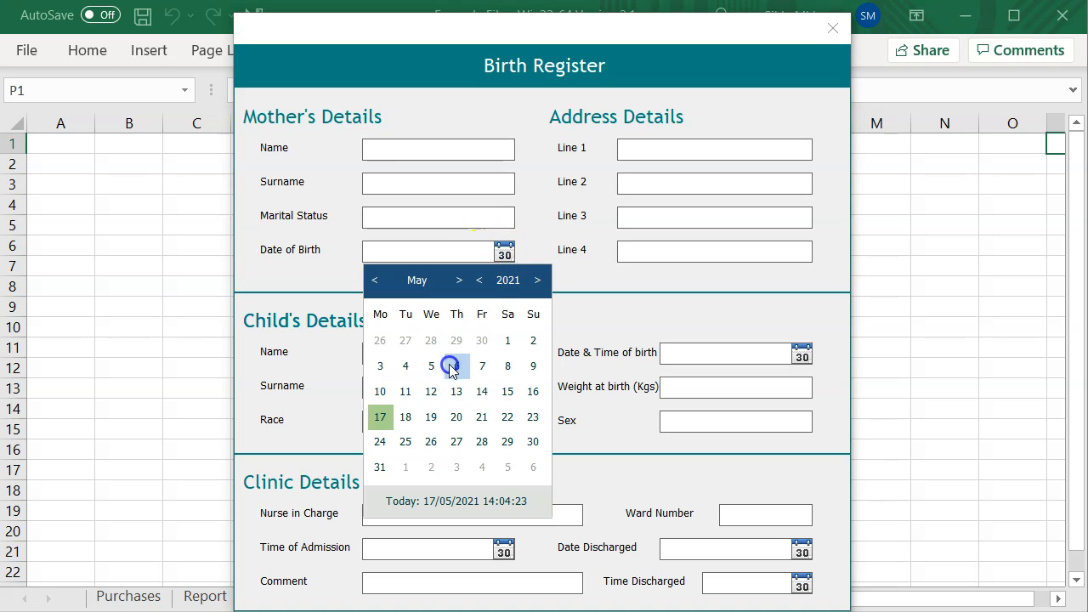
left_click(481, 391)
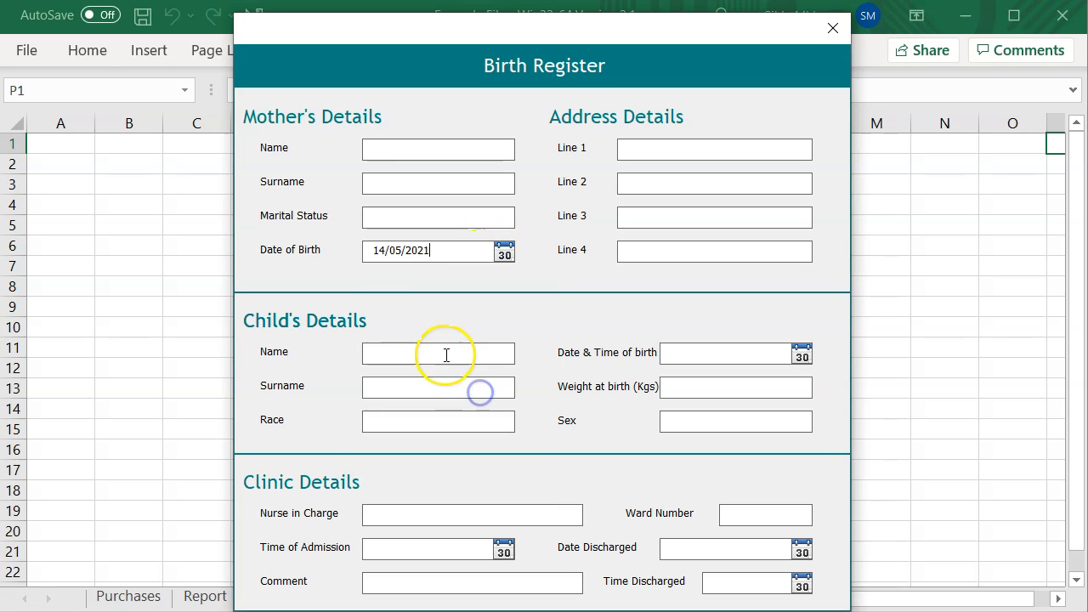
left_click(505, 250)
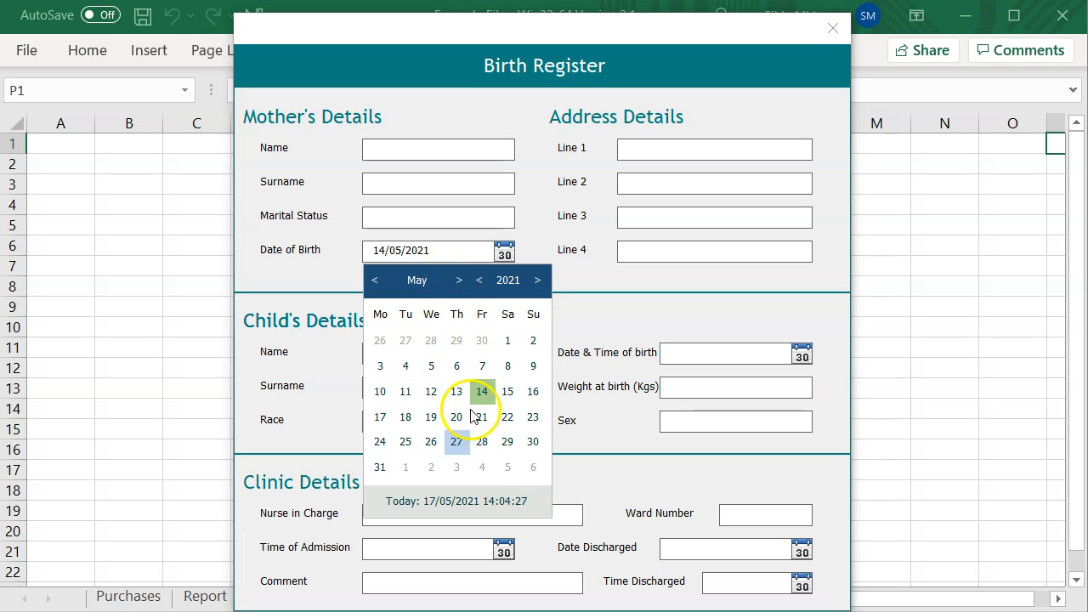
left_click(481, 391)
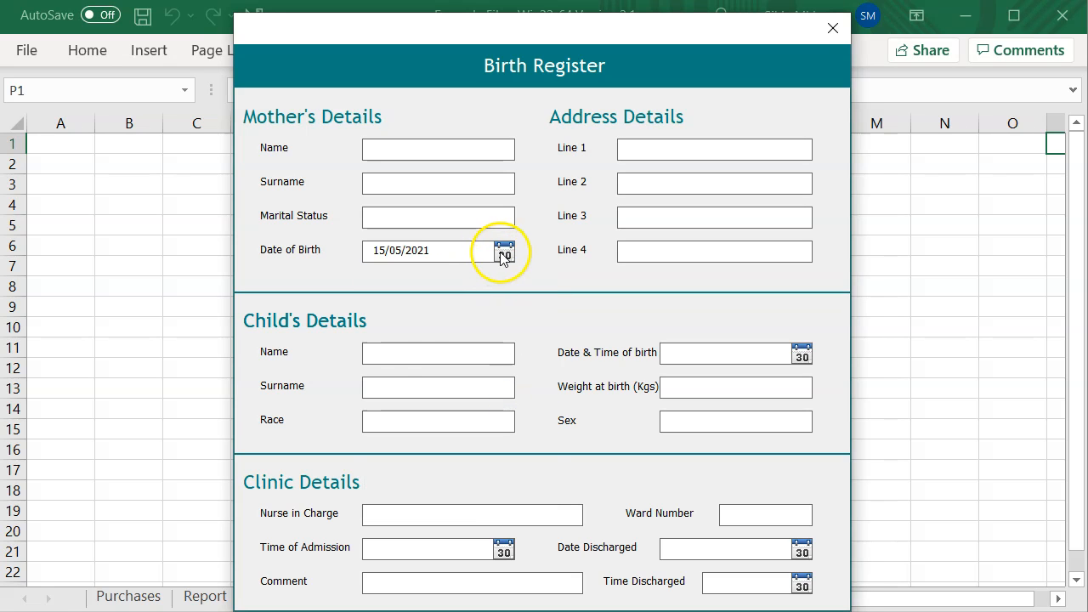
left_click(505, 253)
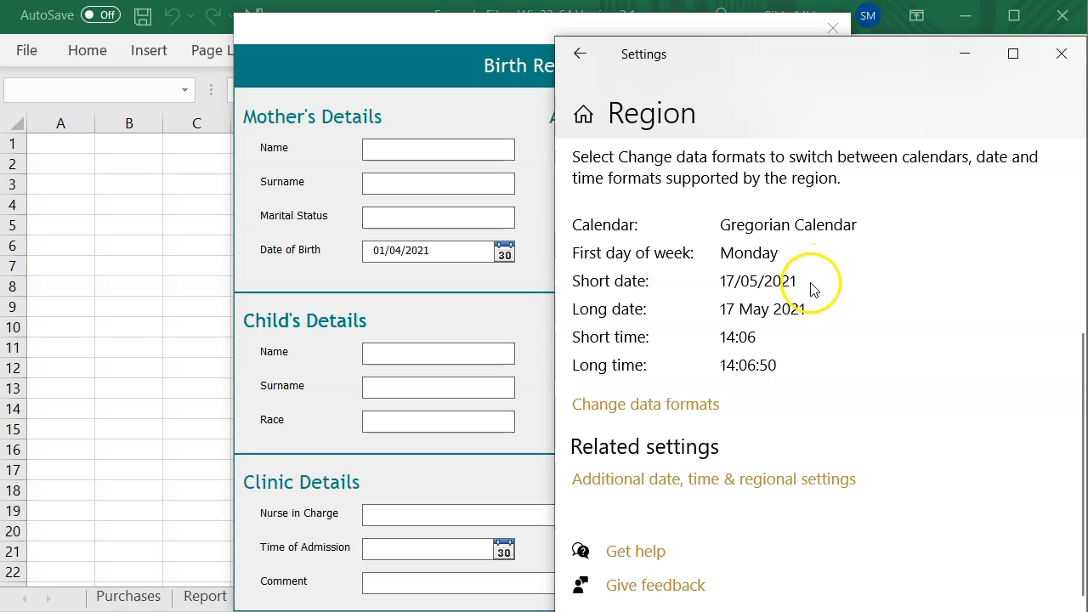
mouse_move(804, 291)
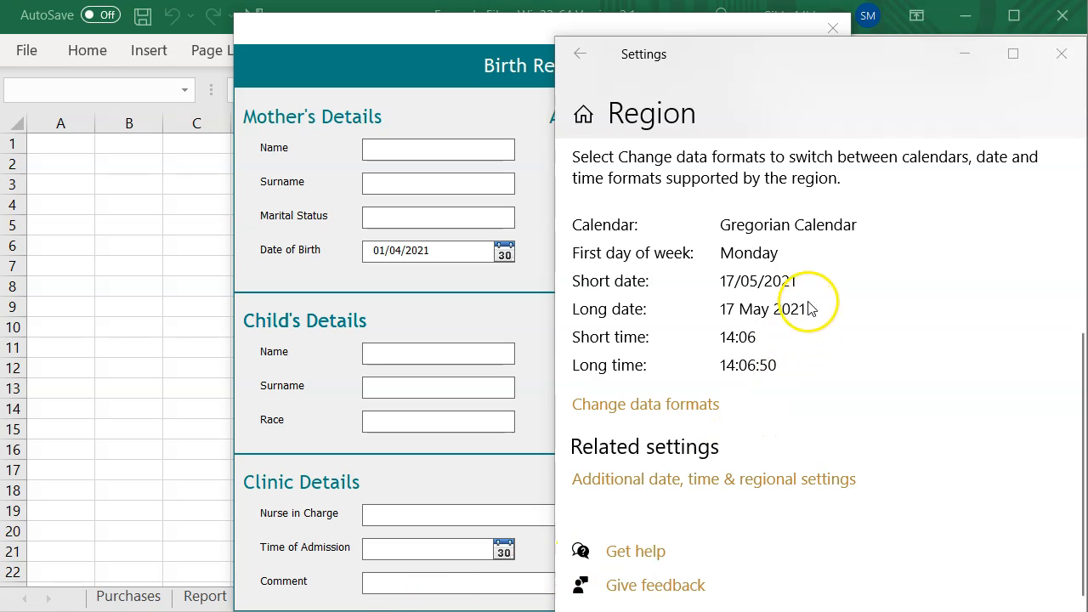
mouse_move(814, 285)
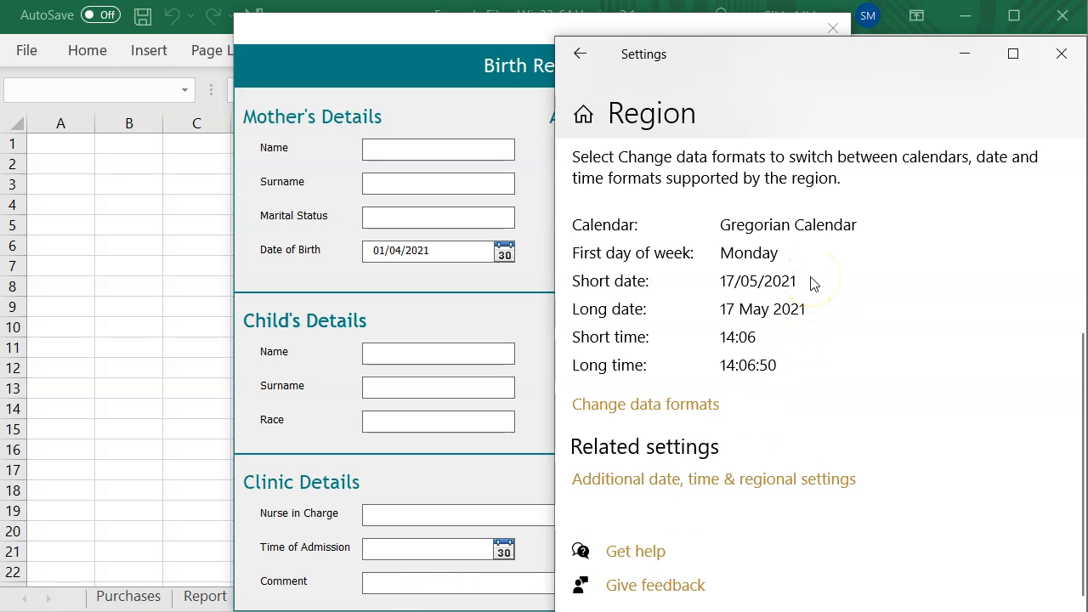
mouse_move(814, 283)
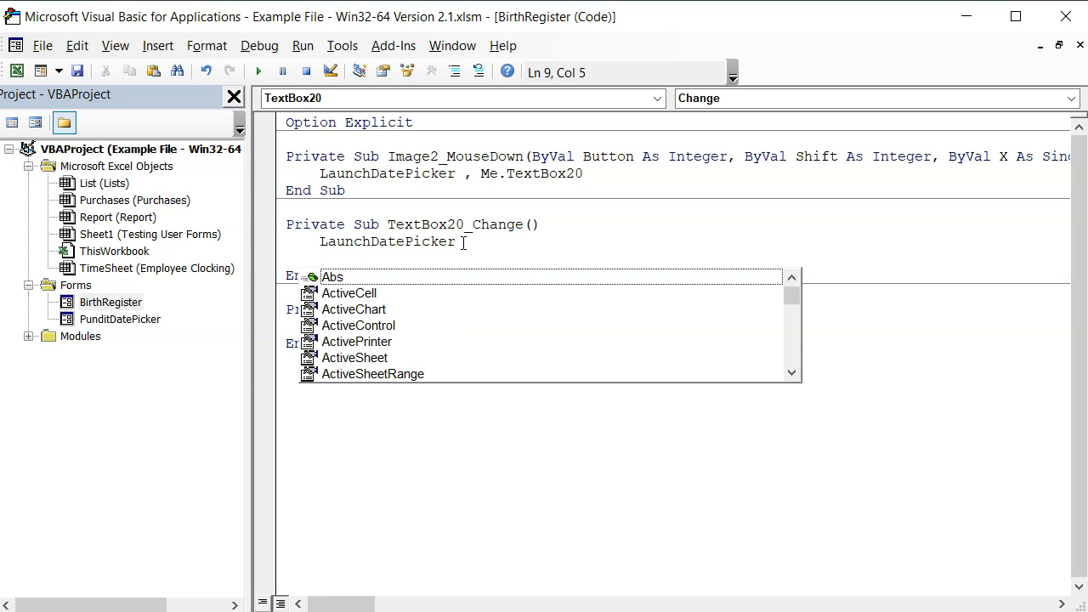
- Type a 'text' argument into the LaunchDatePicker call in TextBox20_Change
type("text")
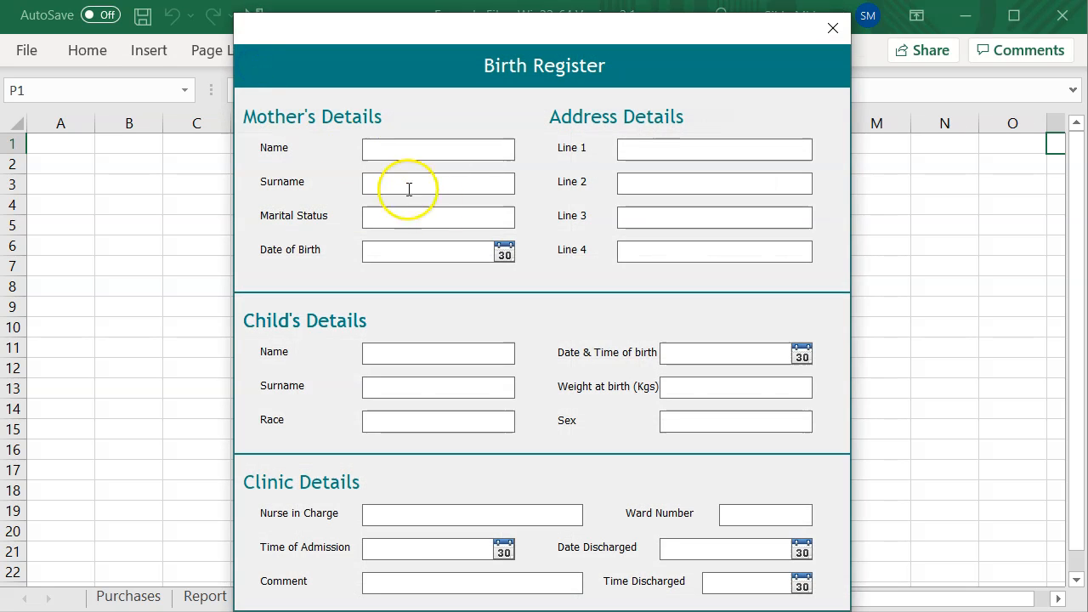
- Pick 7 May 2021 from the Date of Birth calendar to fill 2021-05-07
left_click(505, 251)
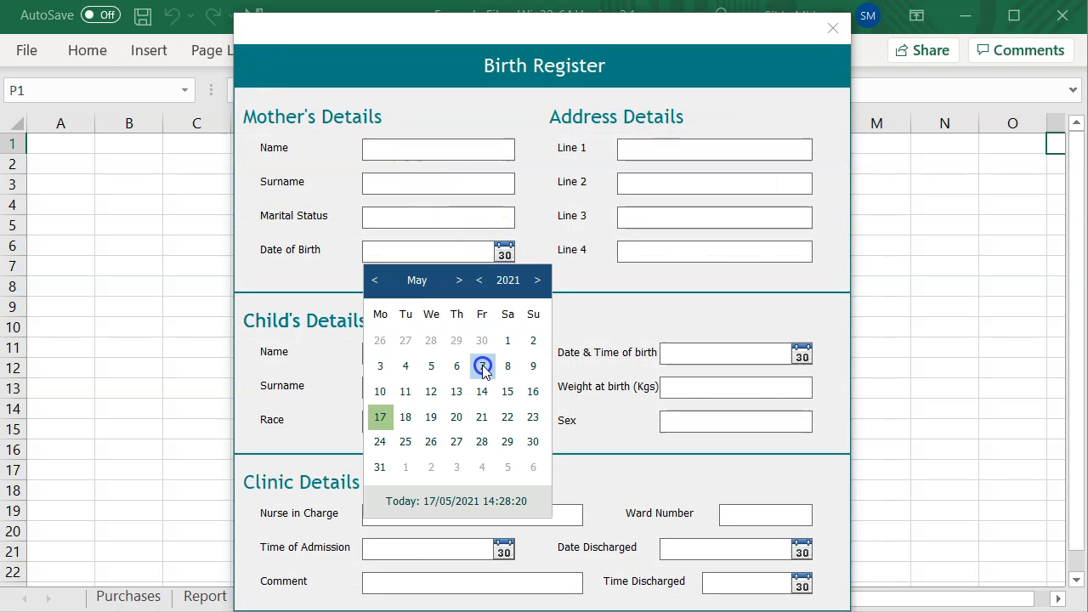
left_click(482, 366)
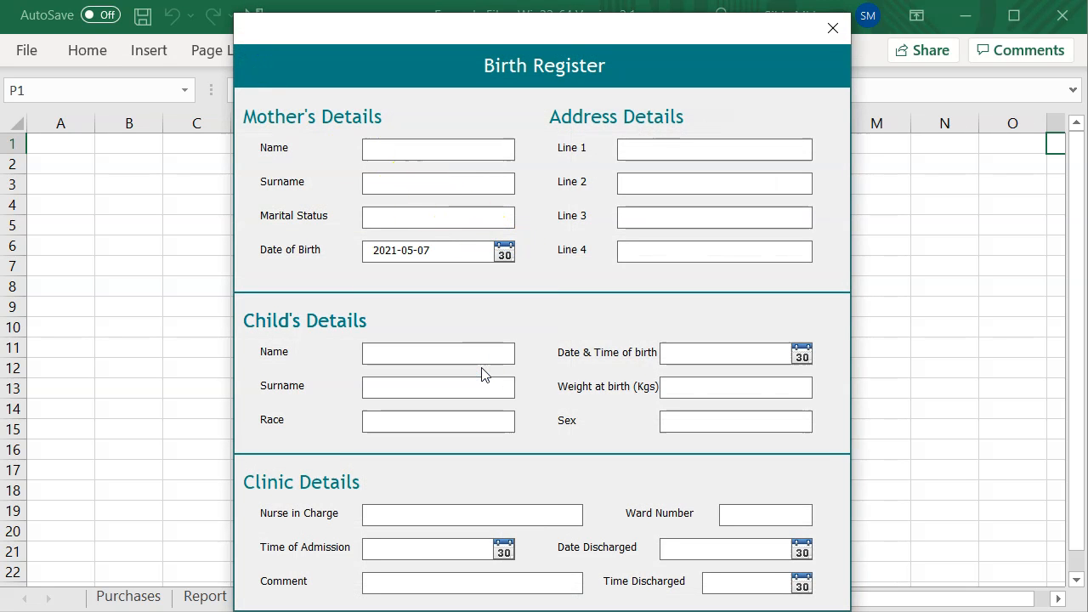